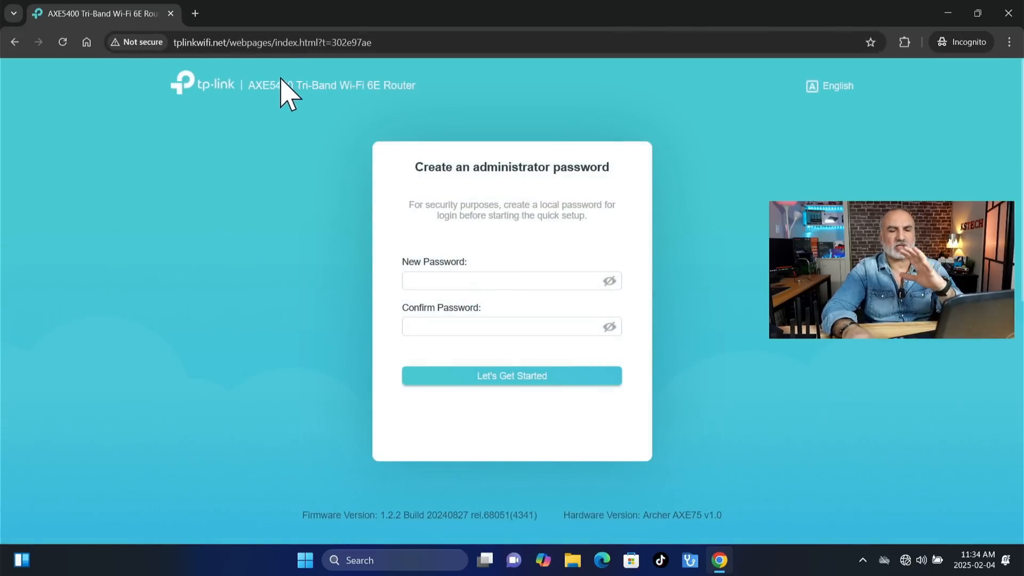
{"action": "mouse_move", "coordinate": [310, 310]}
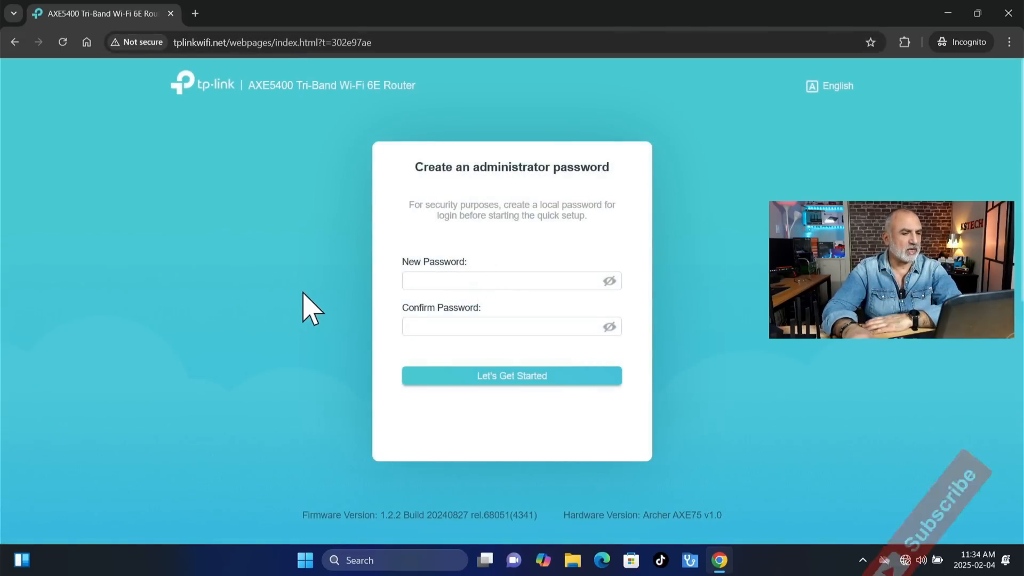
Create and confirm the administrator password and begin quick setup
{"action": "left_click", "coordinate": [484, 281]}
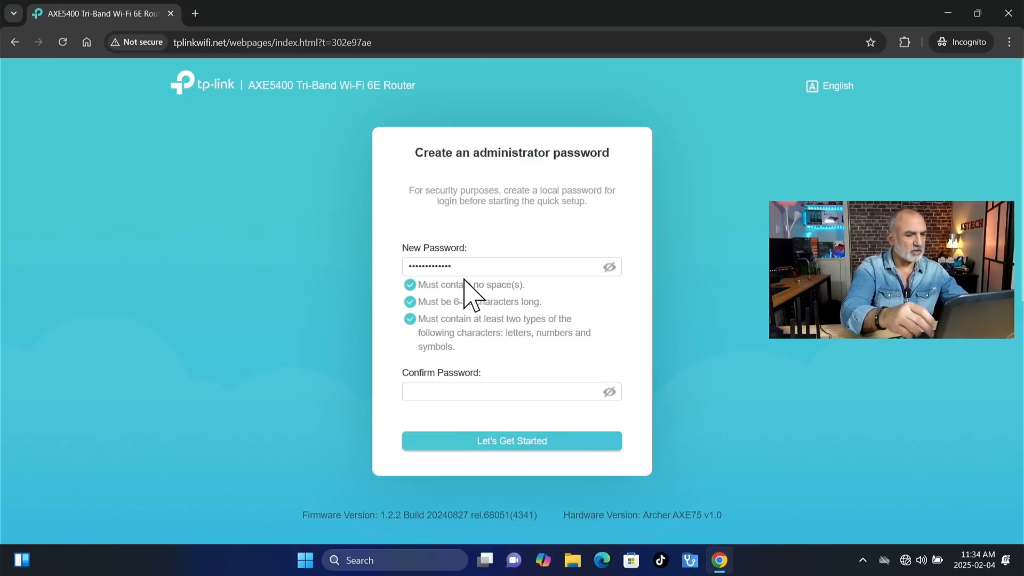
{"action": "mouse_move", "coordinate": [506, 437]}
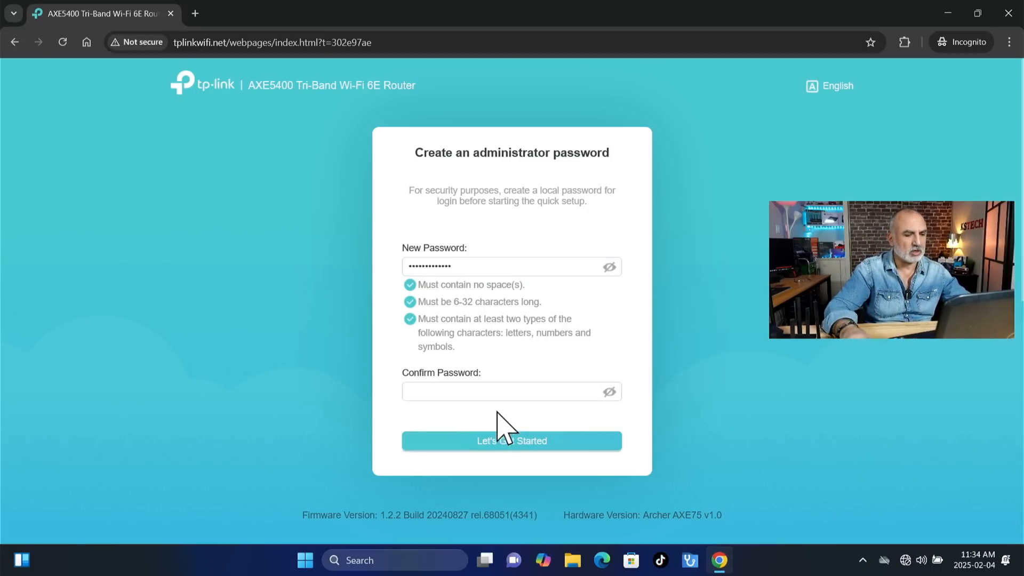
{"action": "left_click", "coordinate": [511, 392]}
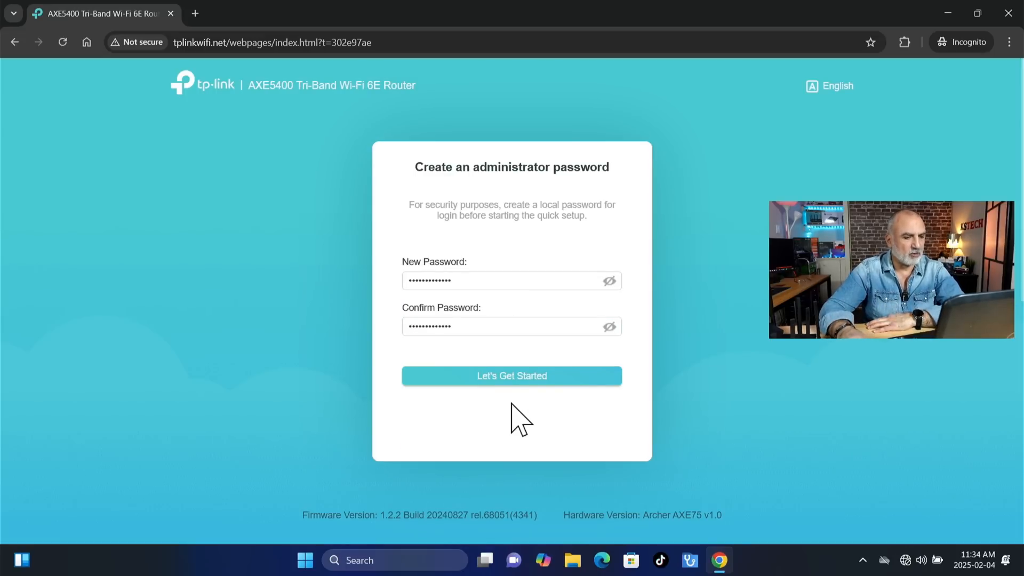
{"action": "mouse_move", "coordinate": [511, 382]}
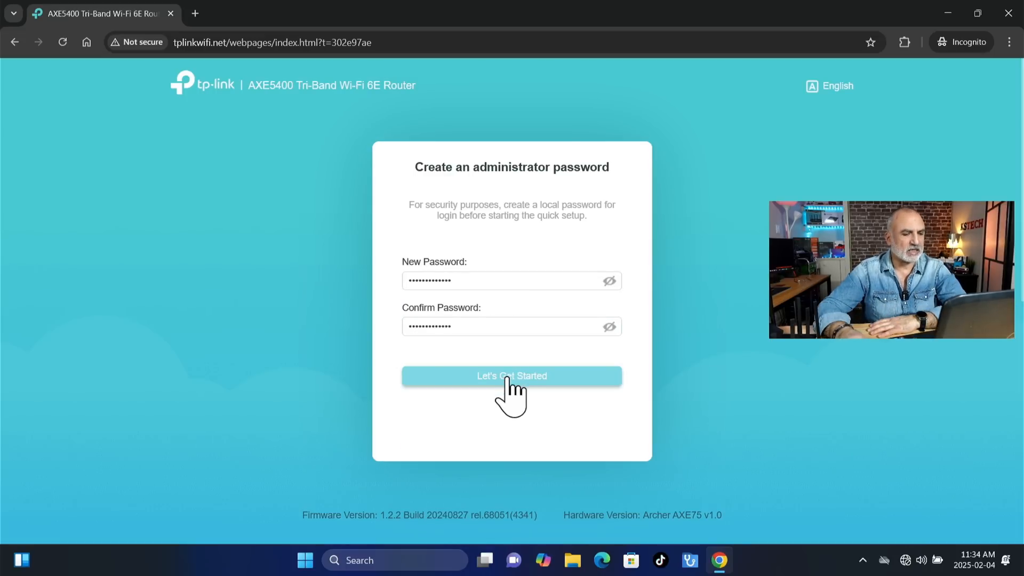
{"action": "left_click", "coordinate": [511, 376]}
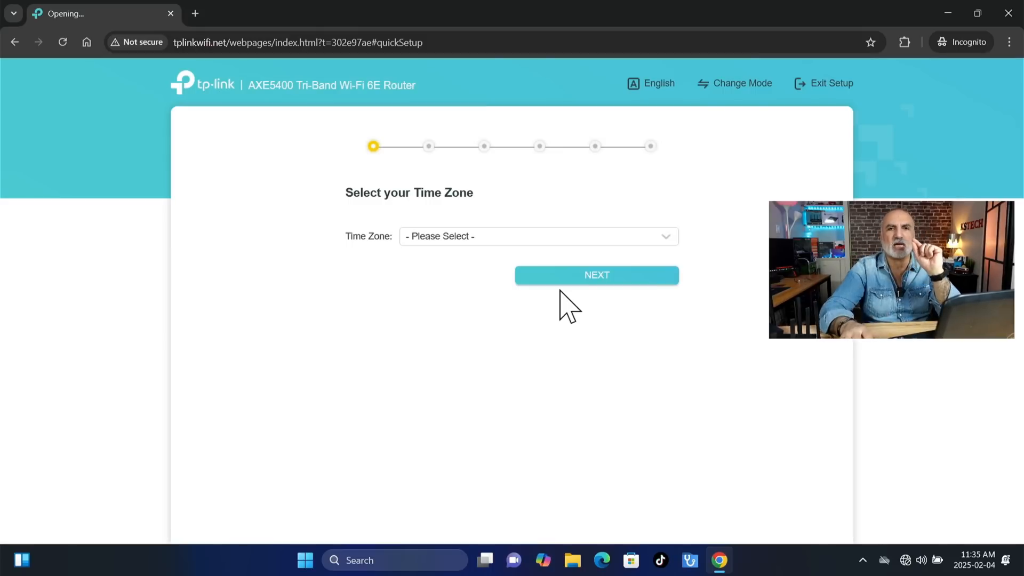
{"action": "mouse_move", "coordinate": [520, 271]}
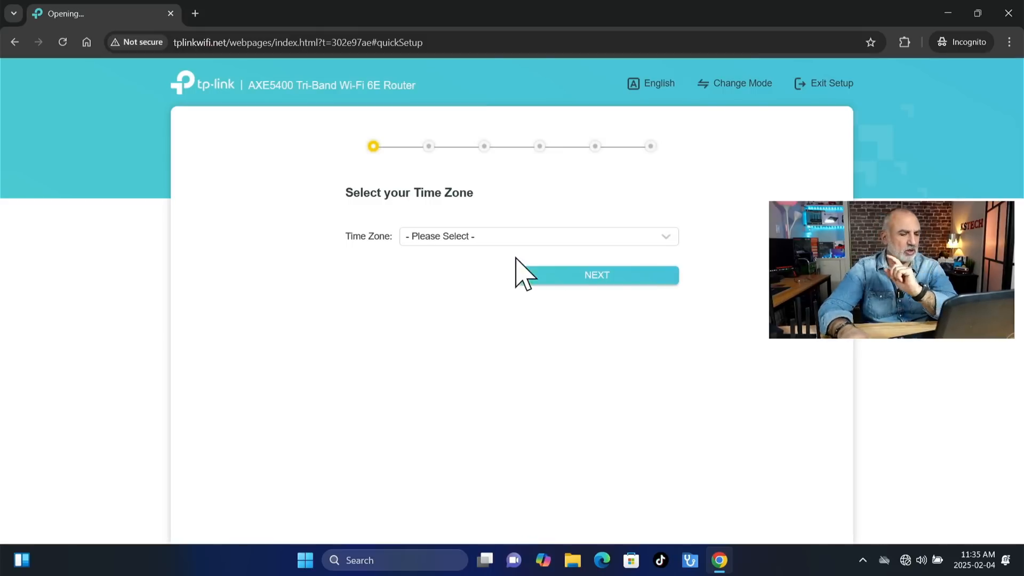
{"action": "mouse_move", "coordinate": [401, 542]}
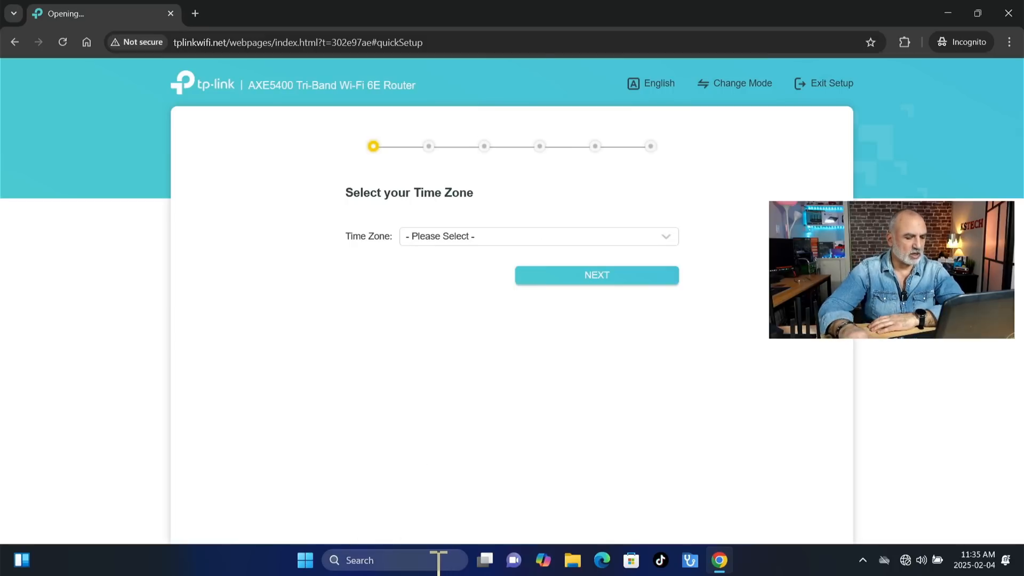
Run ipconfig in Command Prompt to find default gateway 192.168.0.1, then close it
{"action": "left_click", "coordinate": [732, 560]}
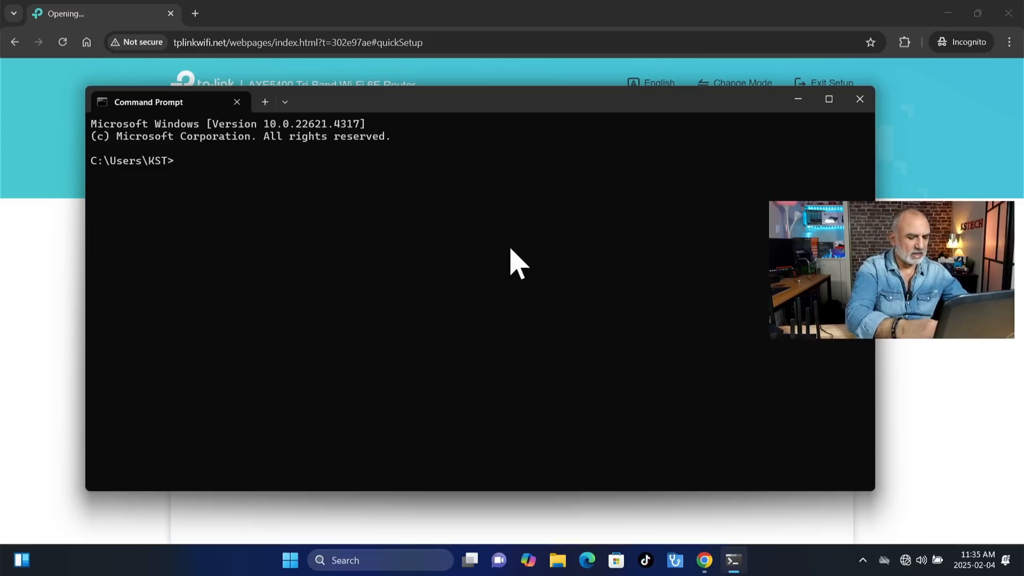
{"action": "type", "text": "ipconfi"}
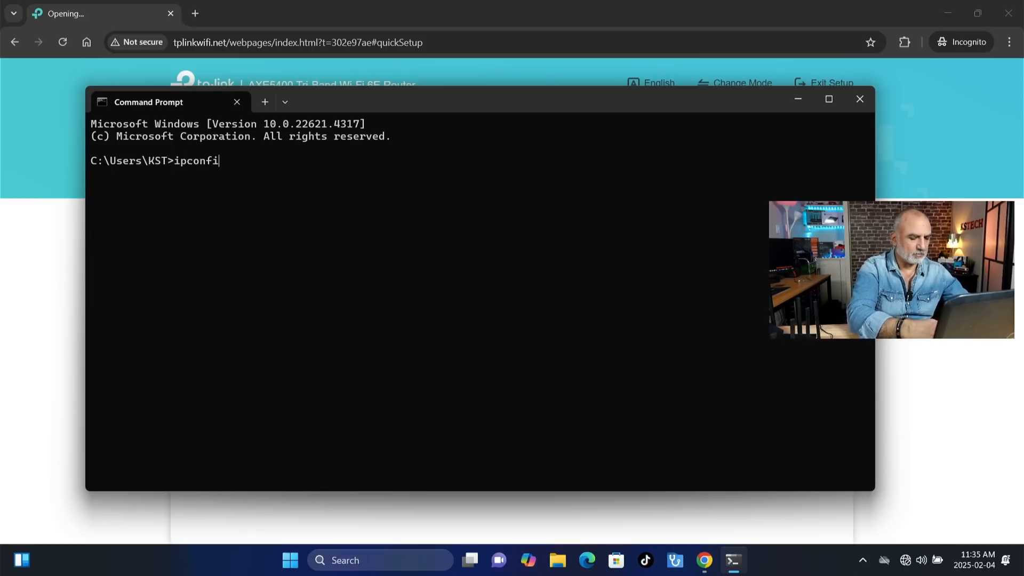
{"action": "key", "text": "Return"}
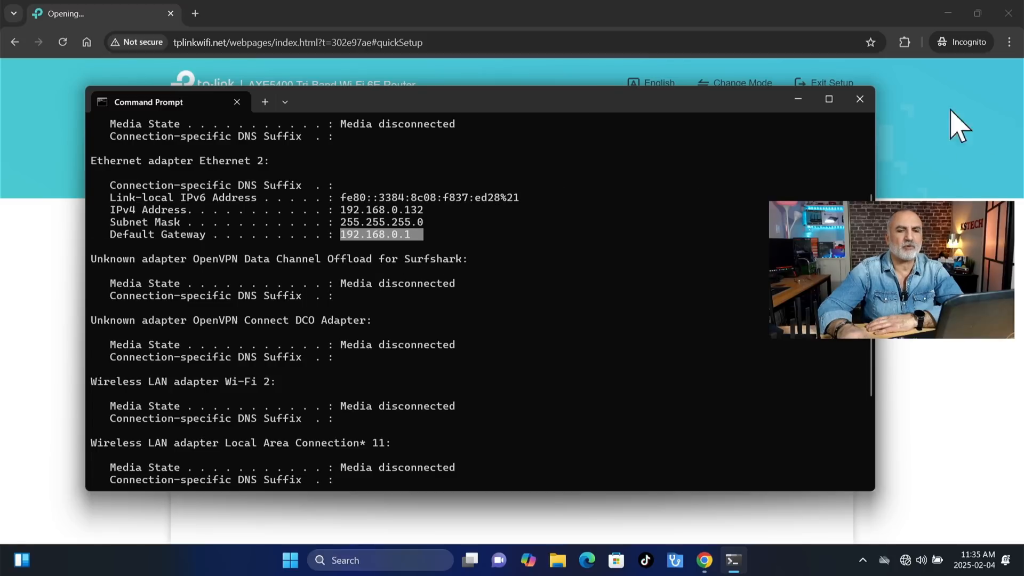
{"action": "mouse_move", "coordinate": [860, 99]}
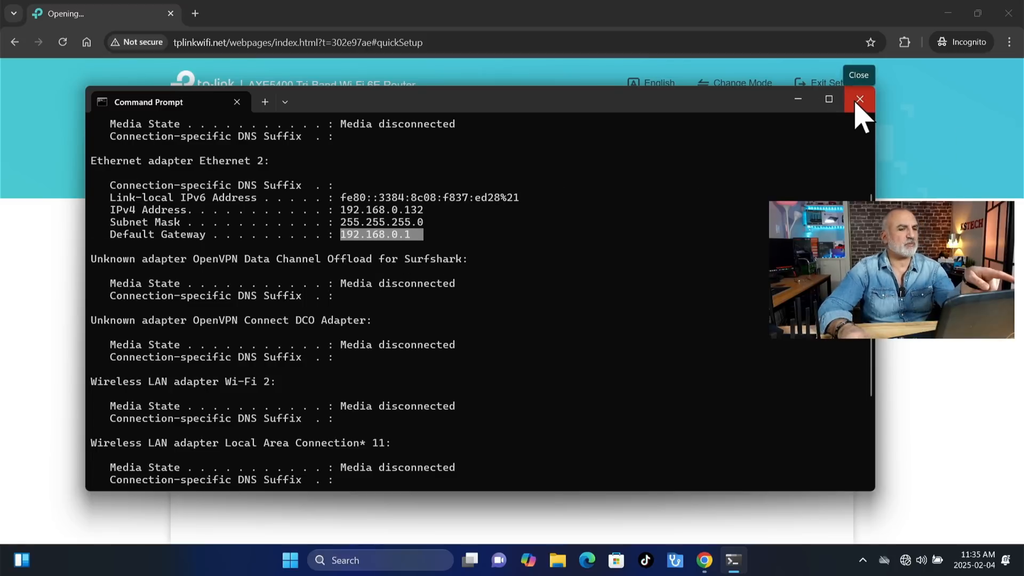
{"action": "left_click", "coordinate": [859, 99]}
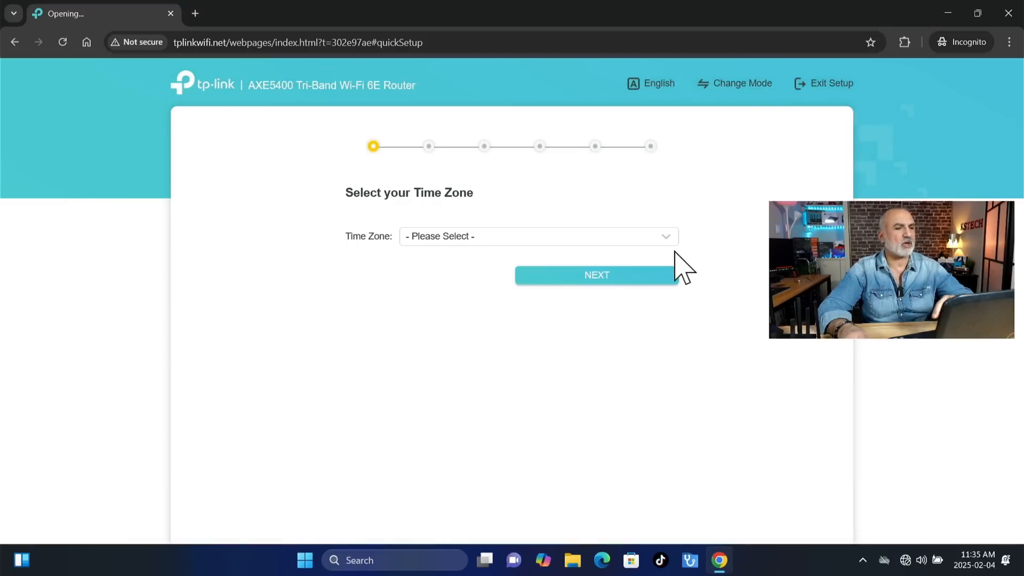
{"action": "mouse_move", "coordinate": [392, 418]}
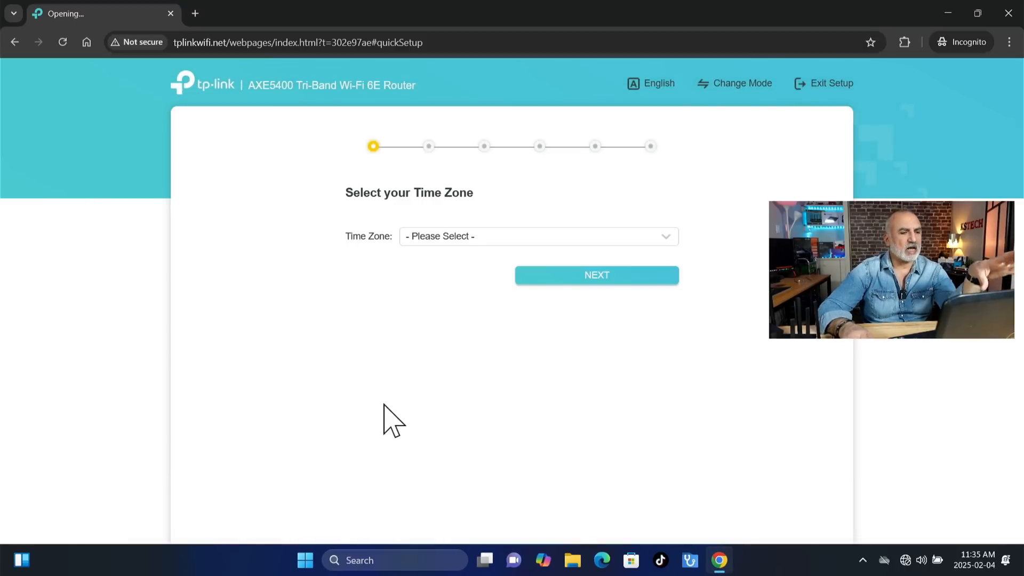
{"action": "mouse_move", "coordinate": [732, 108]}
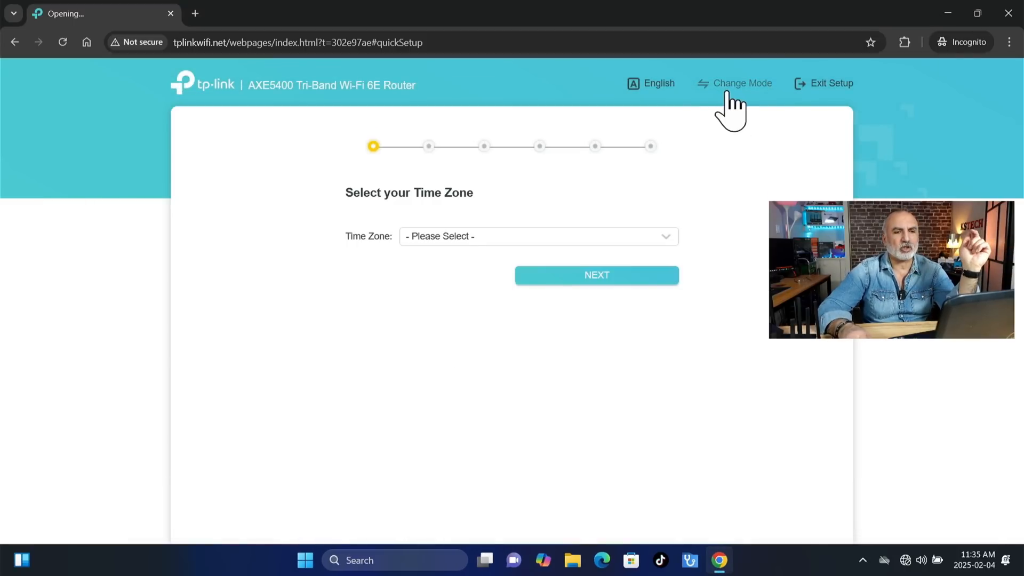
Switch the router to Access Point Mode and reboot to apply it
{"action": "left_click", "coordinate": [741, 83]}
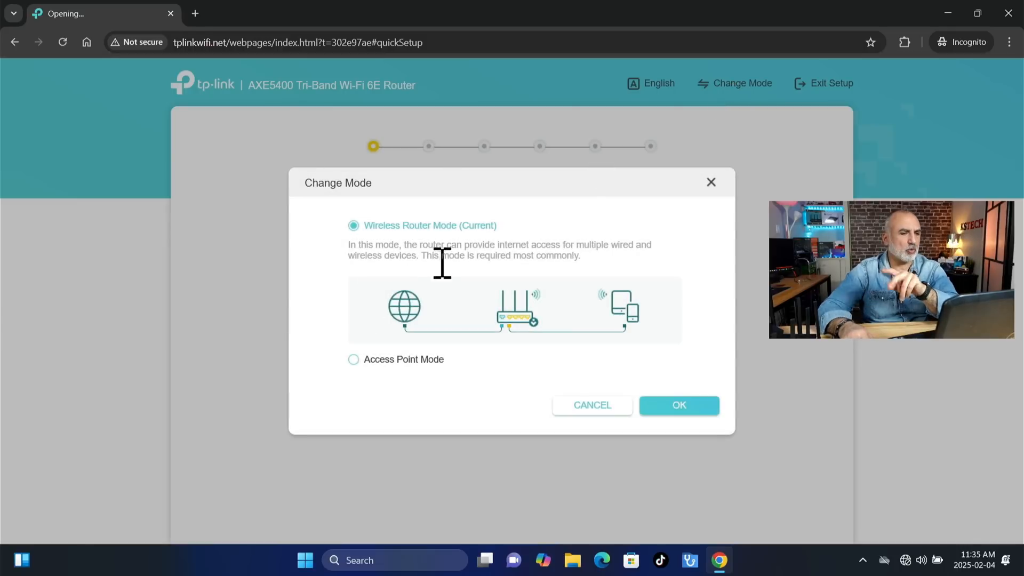
{"action": "mouse_move", "coordinate": [449, 387]}
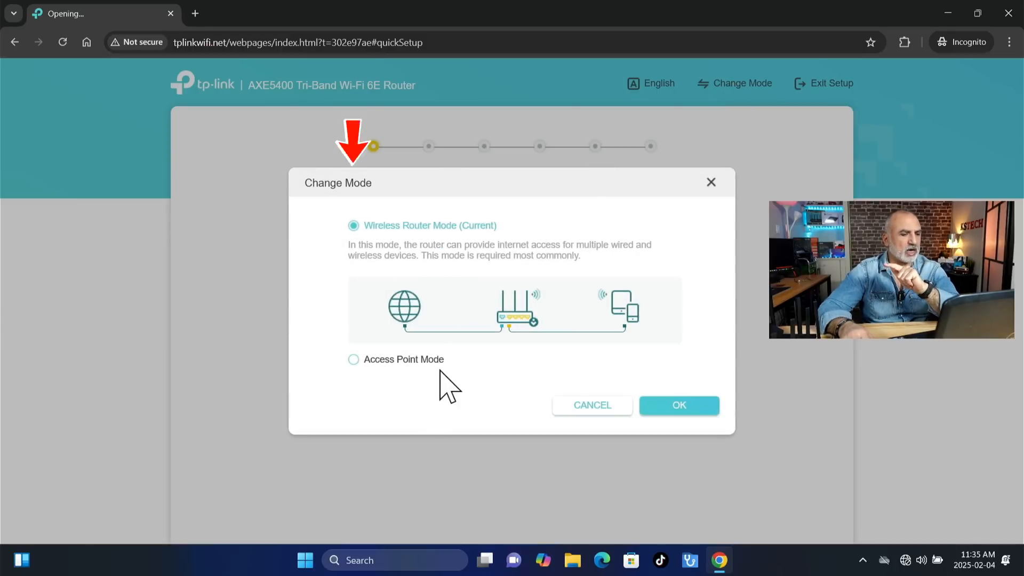
{"action": "mouse_move", "coordinate": [354, 359]}
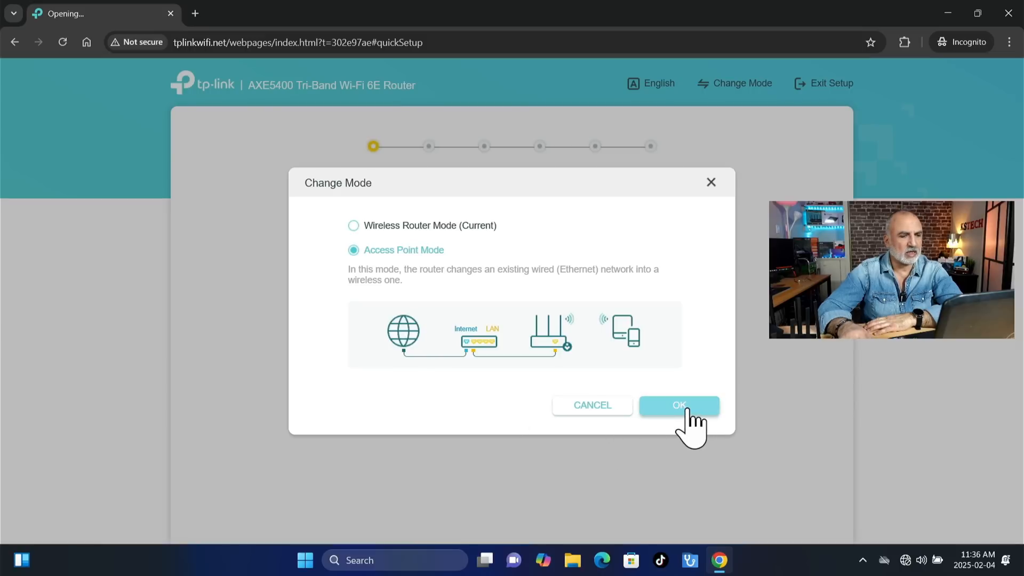
{"action": "left_click", "coordinate": [678, 405]}
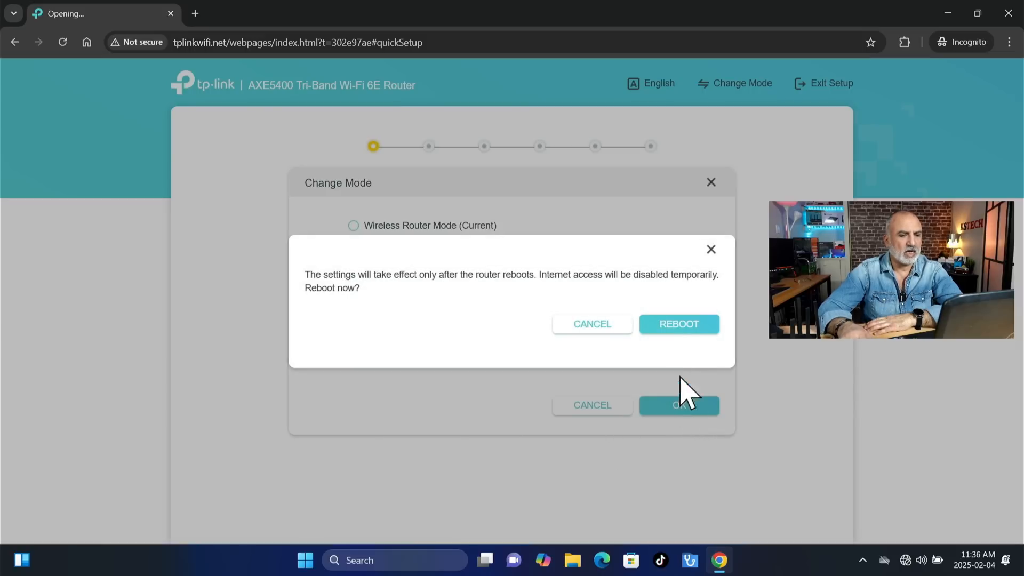
{"action": "left_click", "coordinate": [678, 324]}
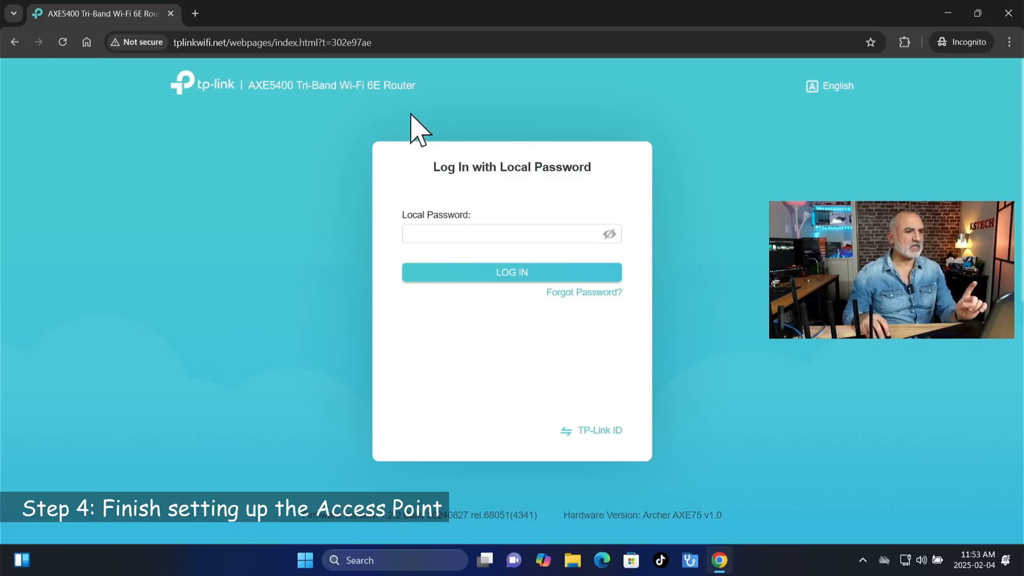
{"action": "mouse_move", "coordinate": [190, 26]}
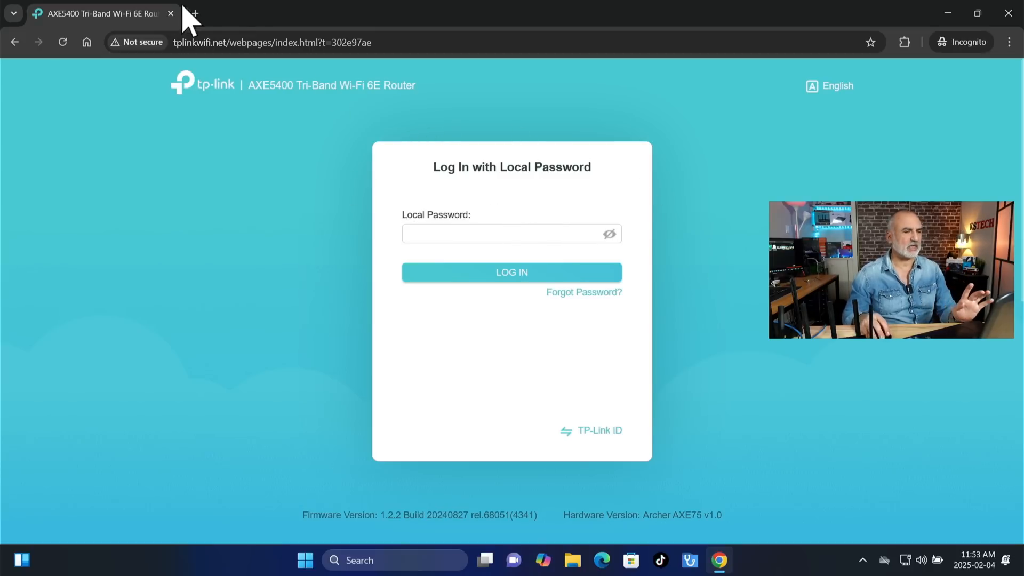
{"action": "mouse_move", "coordinate": [446, 49]}
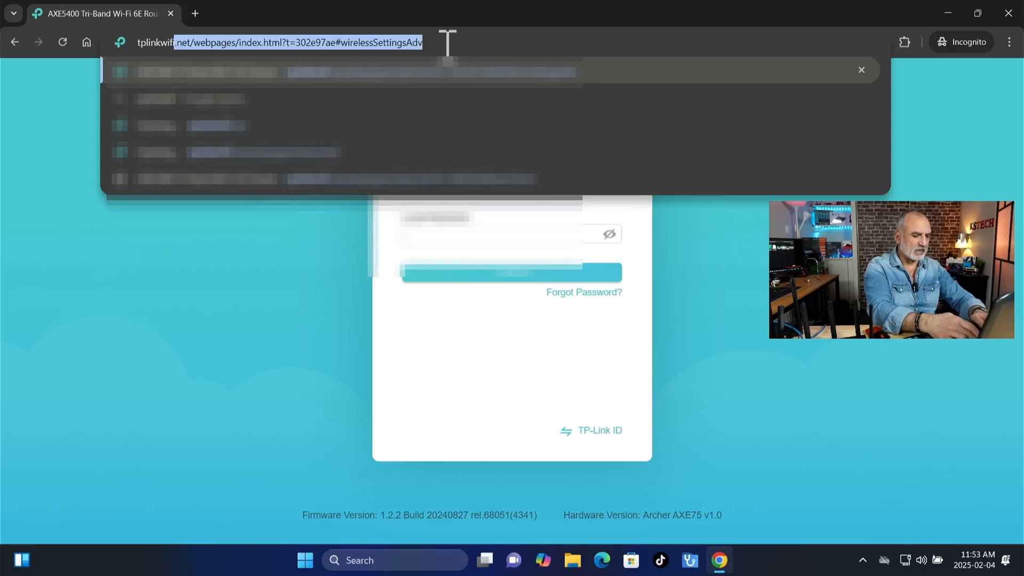
Log back into the router with the local password after the reboot
{"action": "key", "text": "Return"}
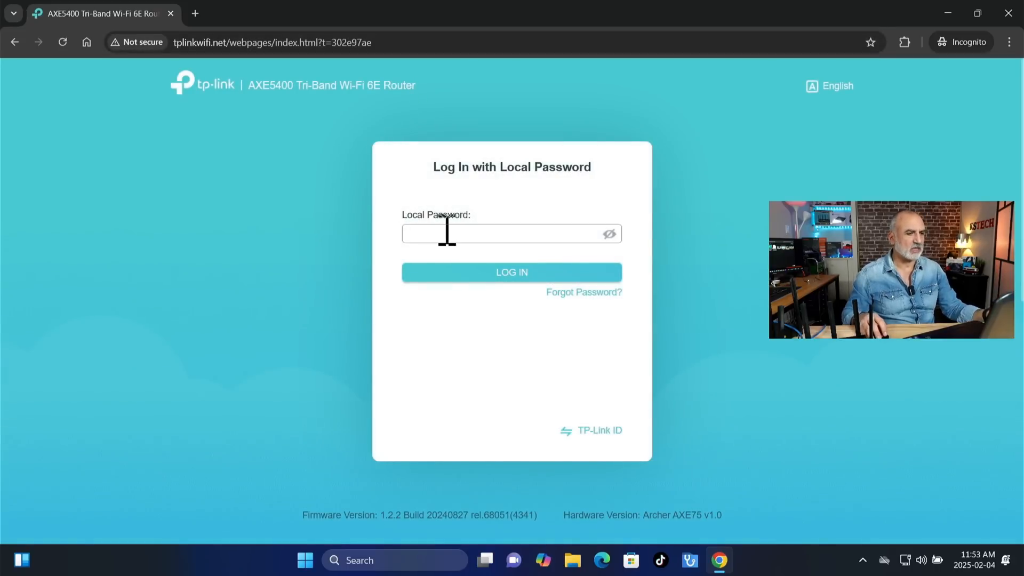
{"action": "type", "text": "•"}
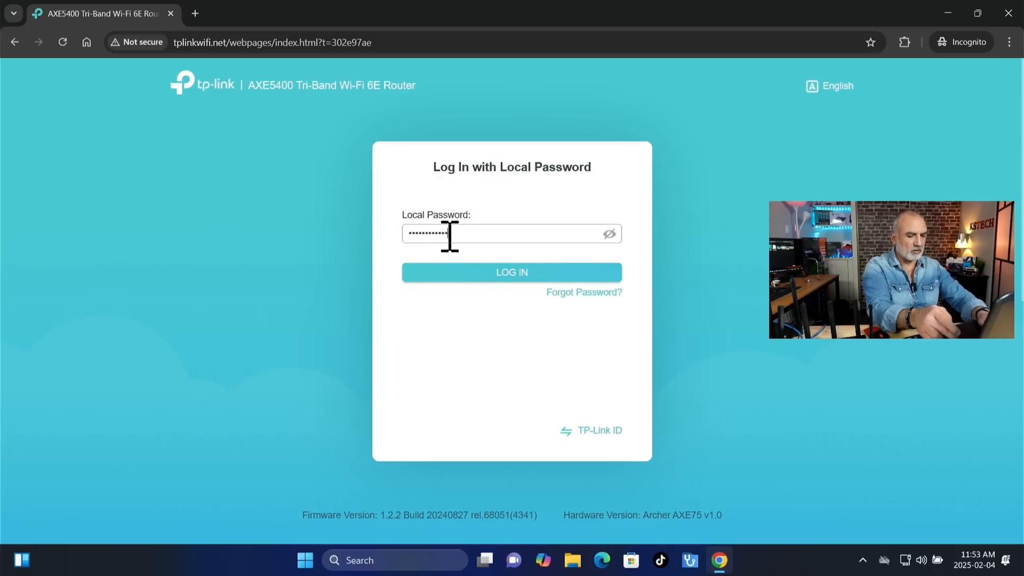
{"action": "left_click", "coordinate": [511, 272]}
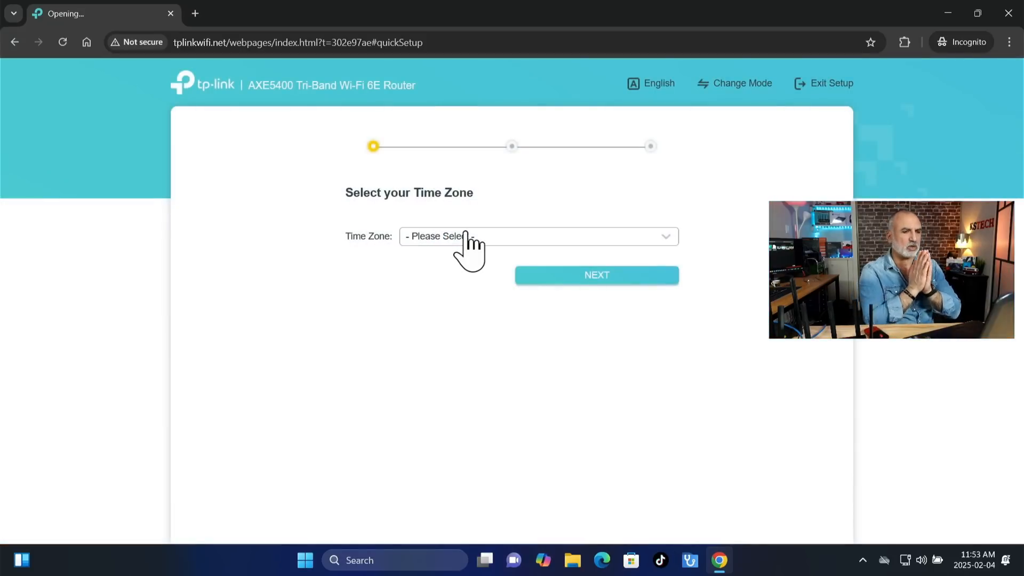
{"action": "mouse_move", "coordinate": [483, 264]}
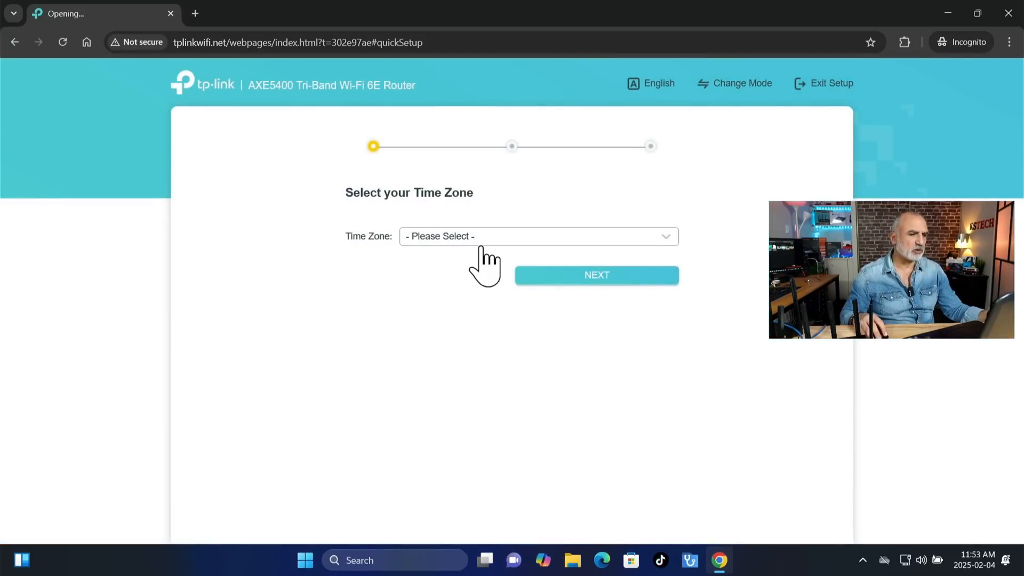
Choose the (UTC-06:00) Easter Island time zone and continue
{"action": "left_click", "coordinate": [537, 236]}
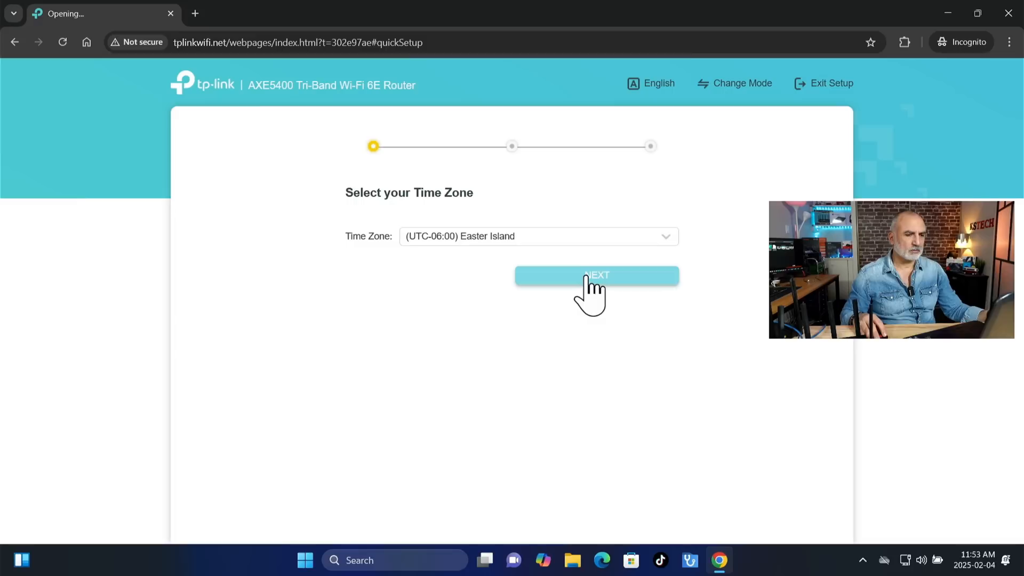
{"action": "left_click", "coordinate": [595, 275]}
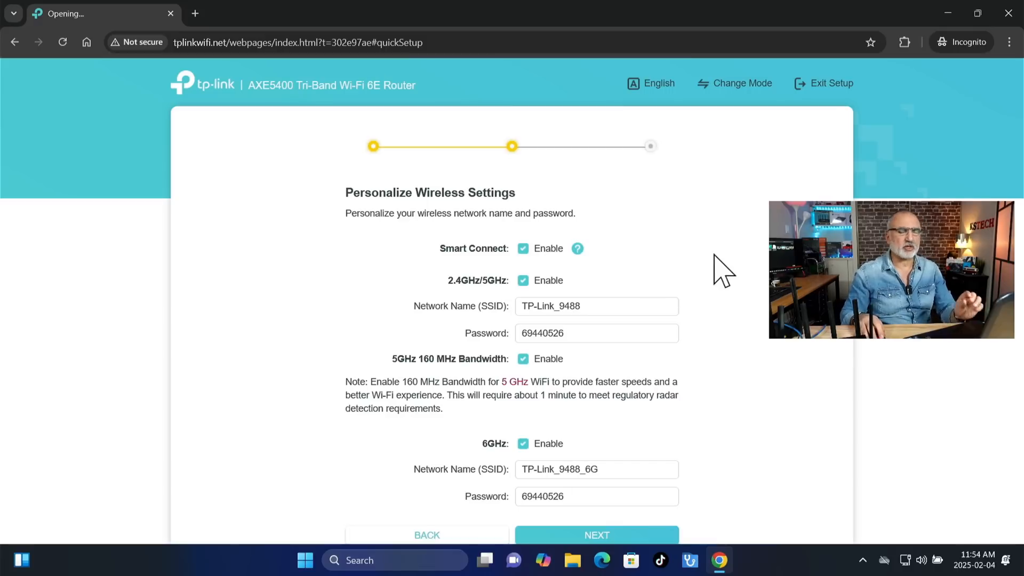
{"action": "mouse_move", "coordinate": [683, 246]}
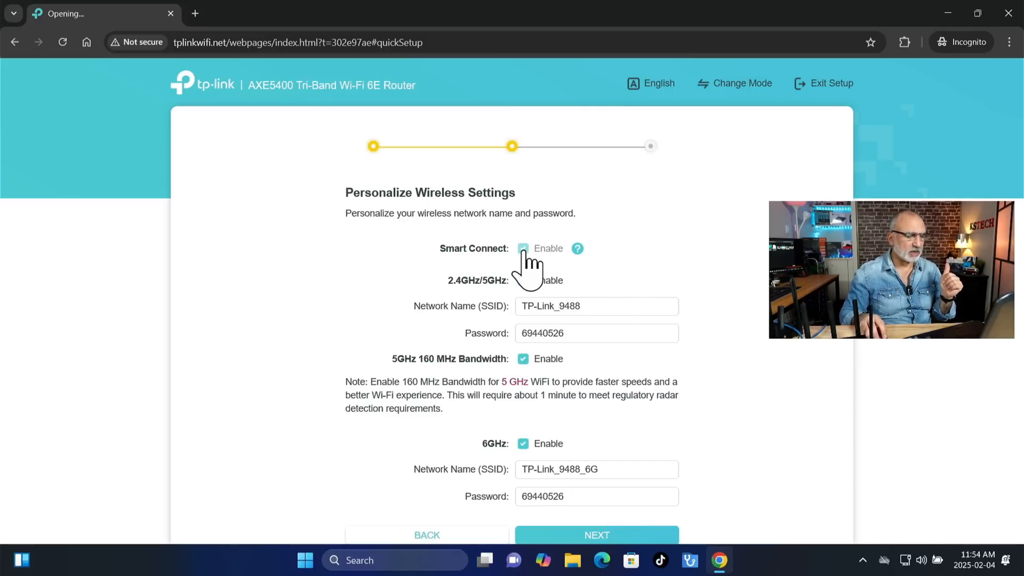
{"action": "left_click", "coordinate": [523, 249]}
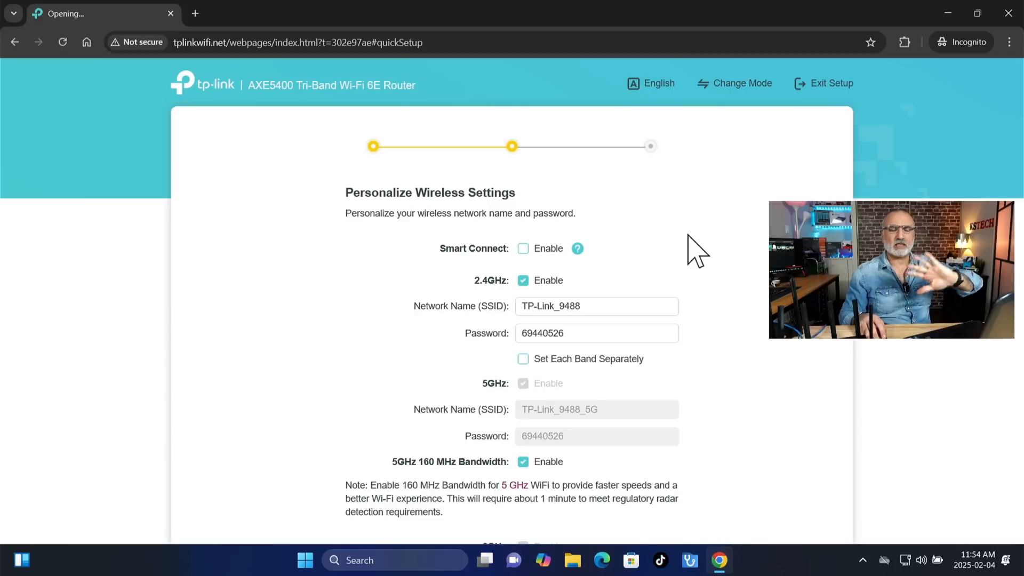
{"action": "mouse_move", "coordinate": [610, 307]}
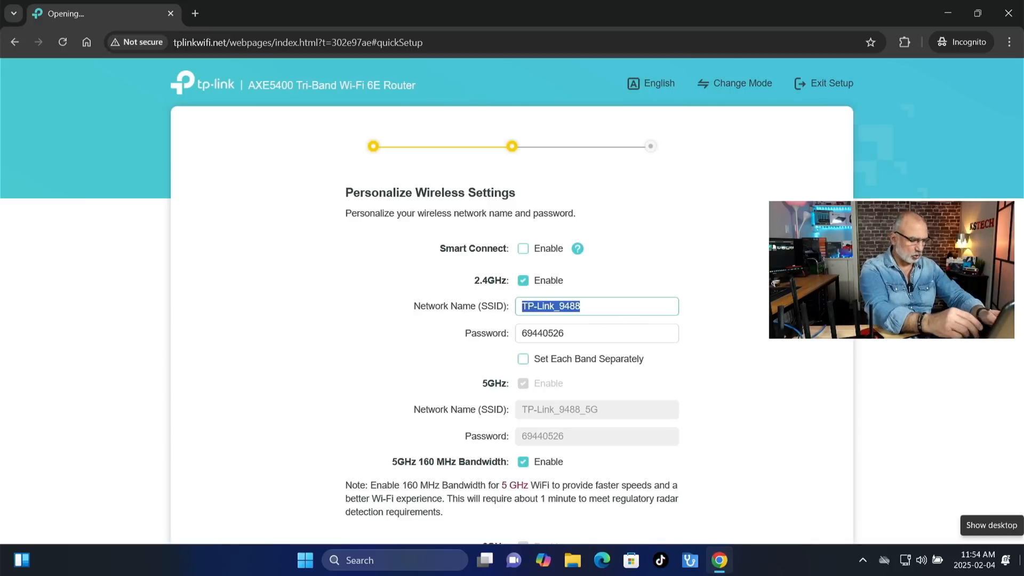
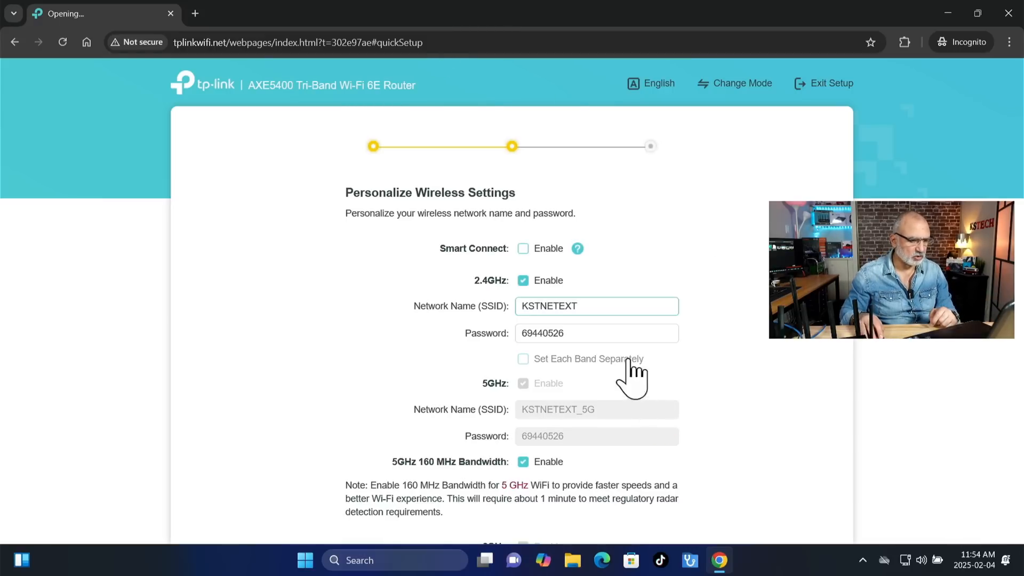
{"action": "triple_click", "coordinate": [595, 333]}
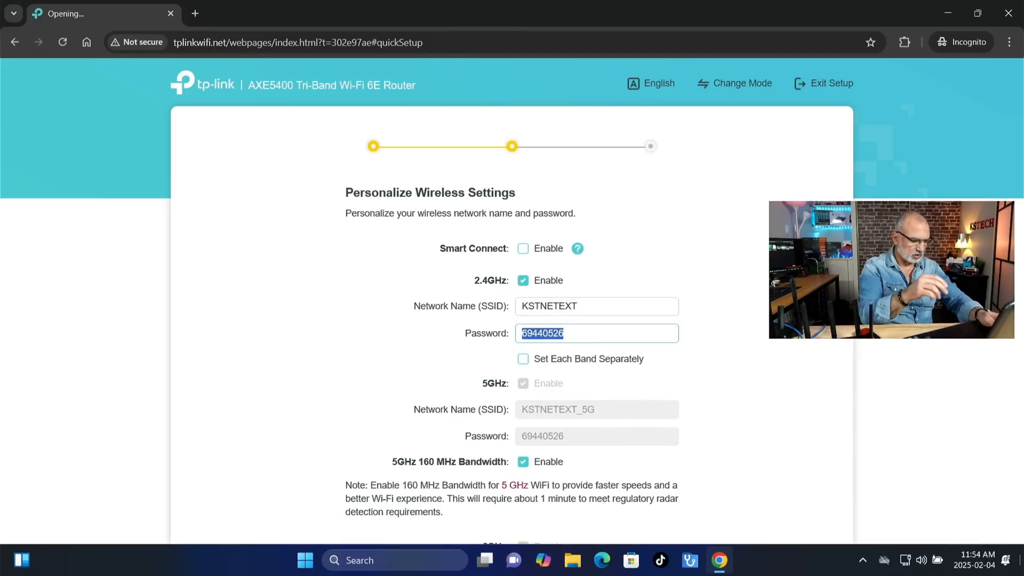
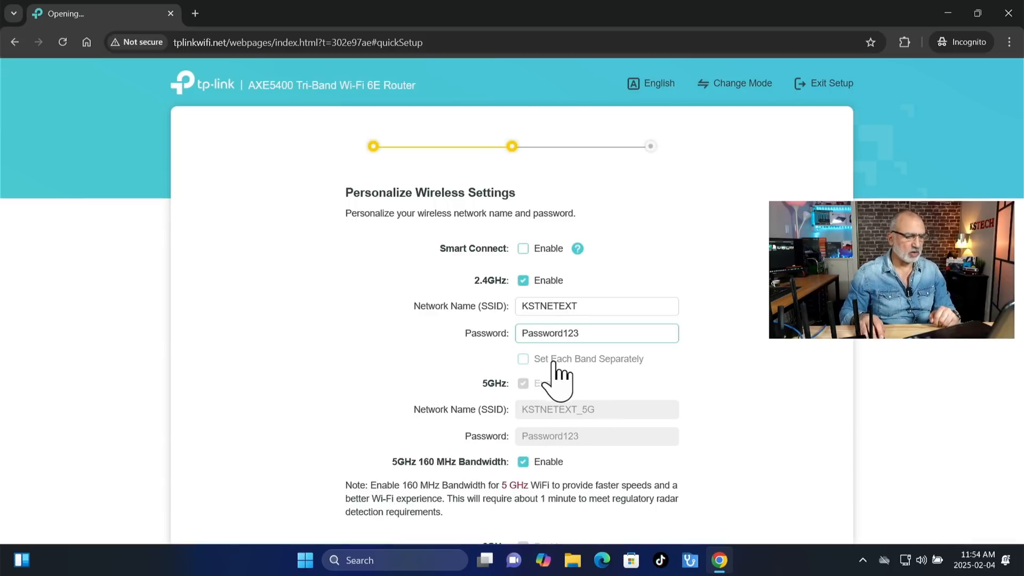
{"action": "mouse_move", "coordinate": [624, 386]}
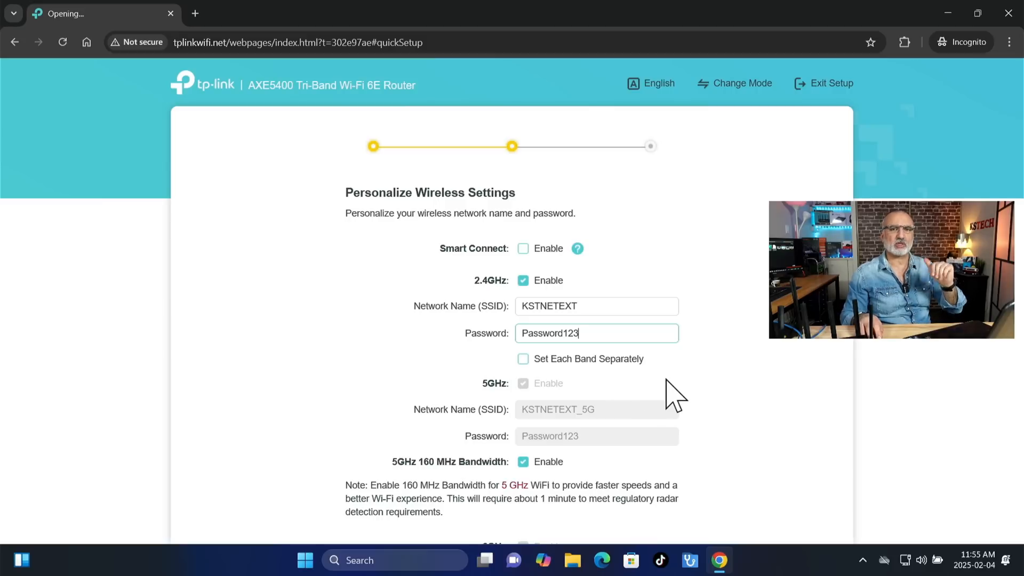
{"action": "mouse_move", "coordinate": [723, 363]}
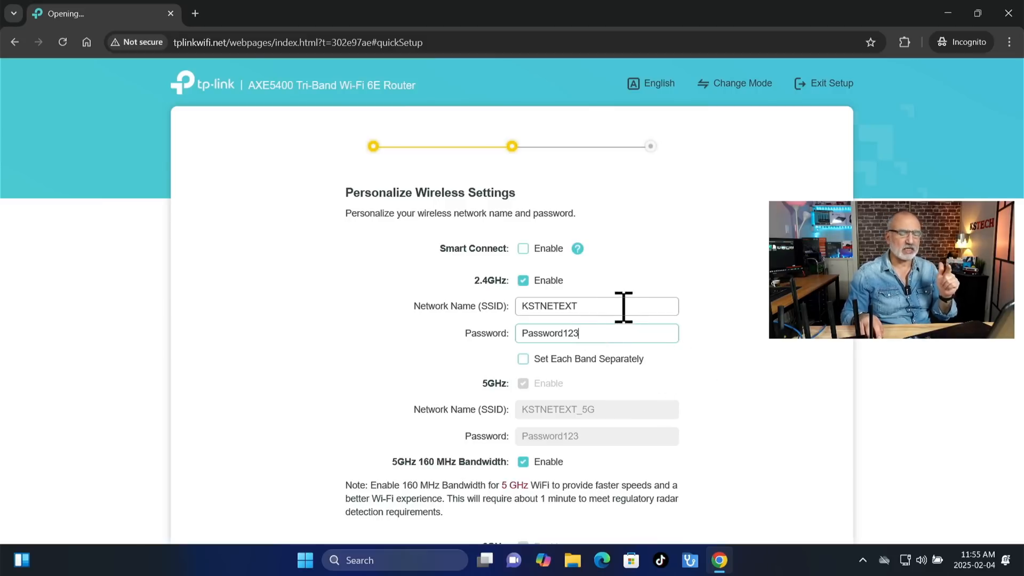
{"action": "mouse_move", "coordinate": [615, 389]}
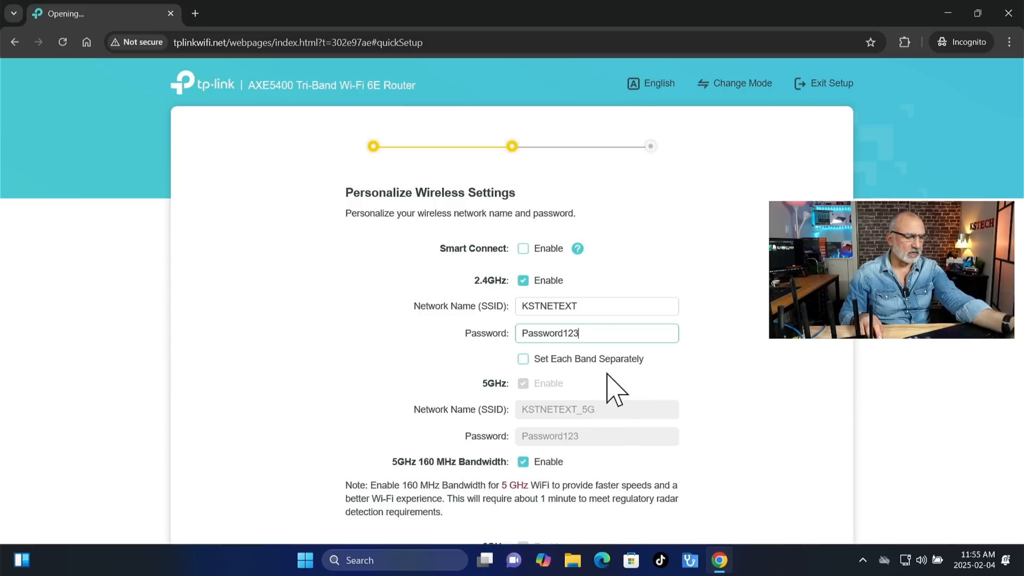
{"action": "mouse_move", "coordinate": [702, 398]}
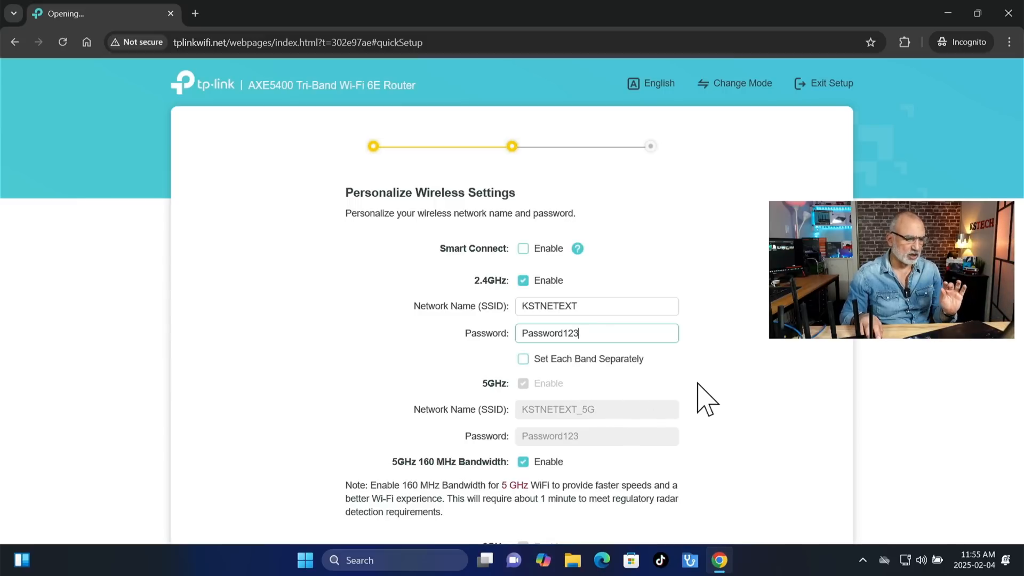
{"action": "mouse_move", "coordinate": [631, 441]}
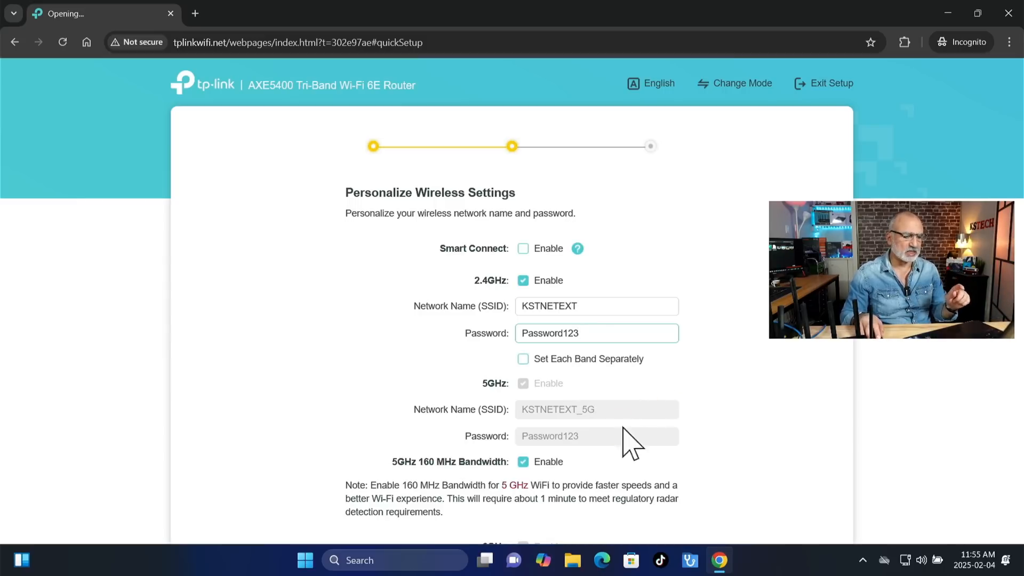
{"action": "mouse_move", "coordinate": [464, 432]}
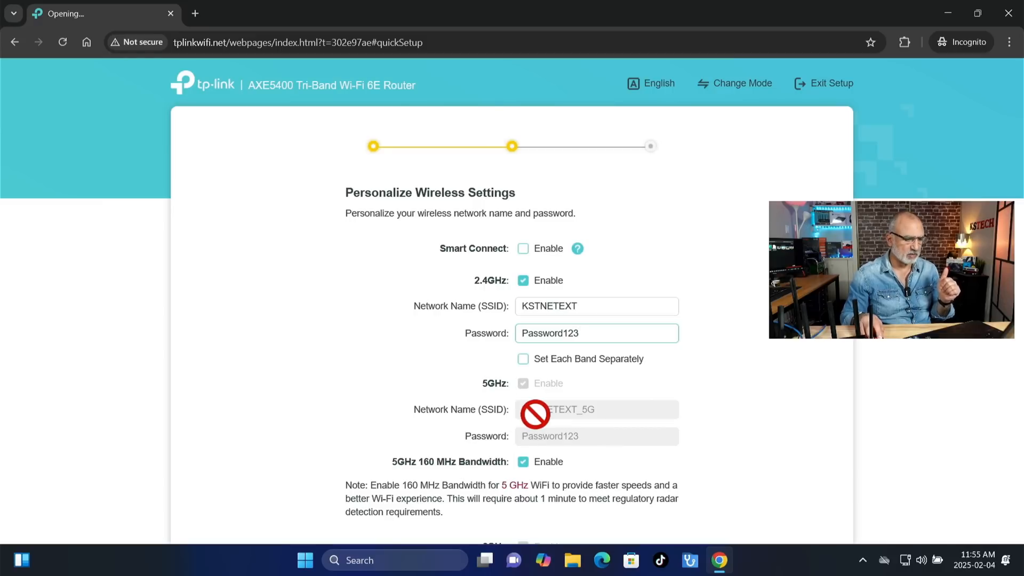
{"action": "mouse_move", "coordinate": [617, 444]}
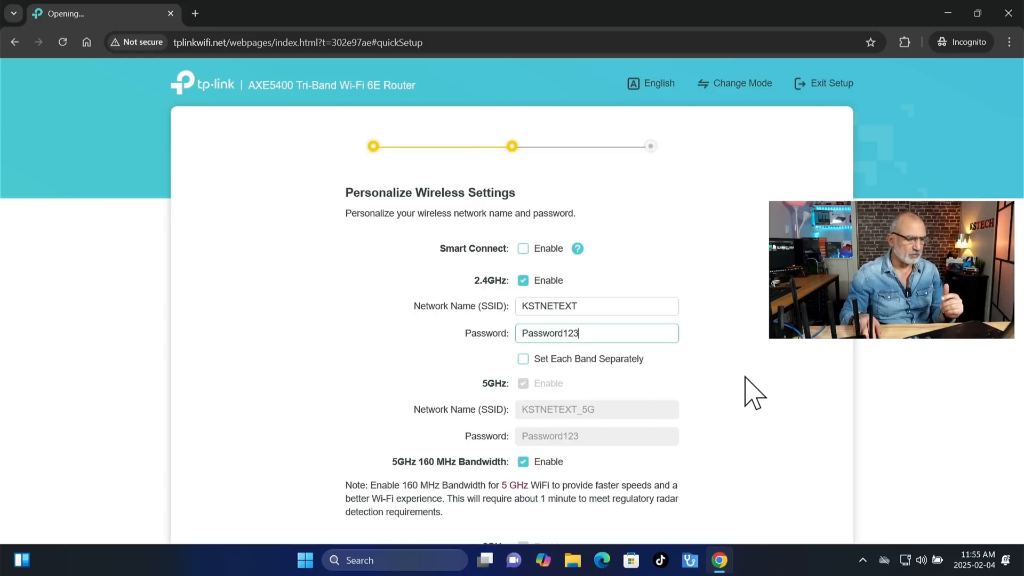
{"action": "scroll", "scroll_direction": "down", "scroll_amount": 3}
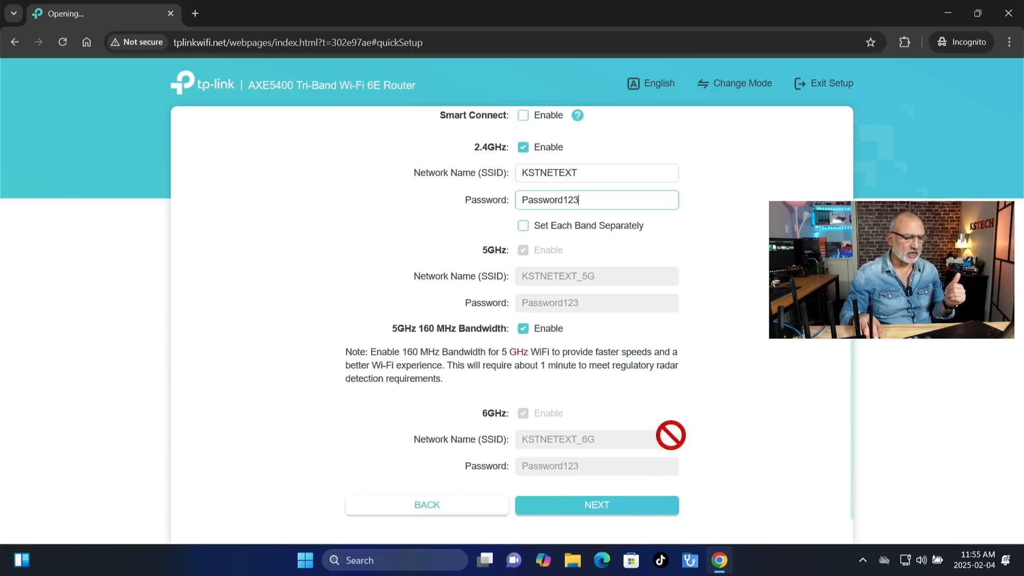
{"action": "mouse_move", "coordinate": [718, 390]}
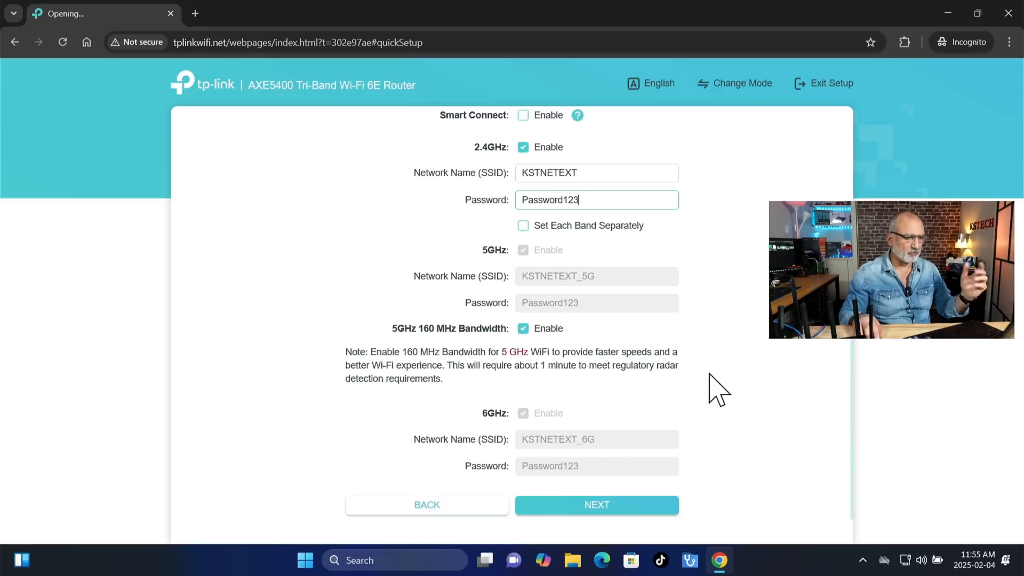
{"action": "mouse_move", "coordinate": [735, 415]}
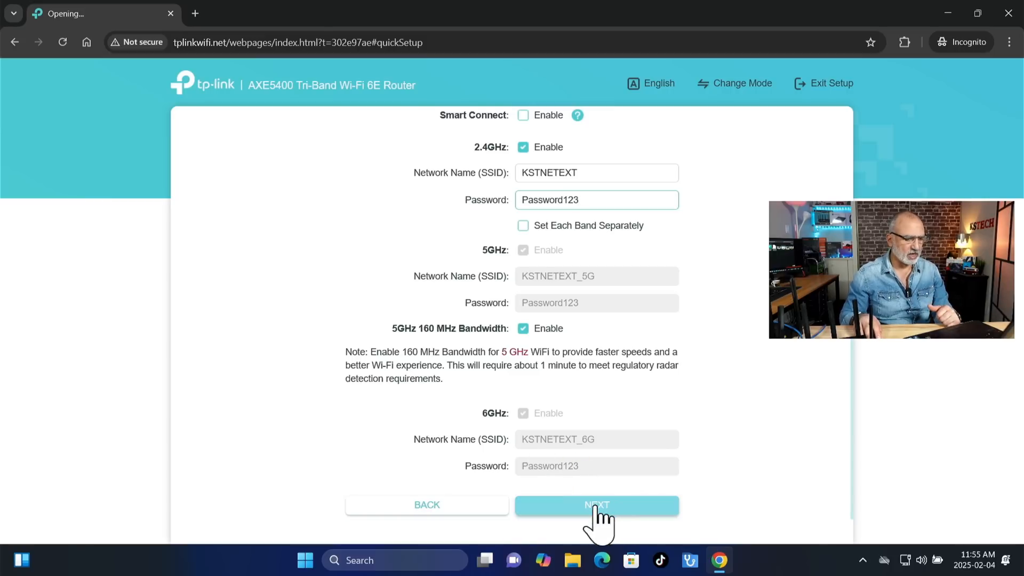
Review the wireless settings summary and finish quick setup
{"action": "left_click", "coordinate": [596, 505]}
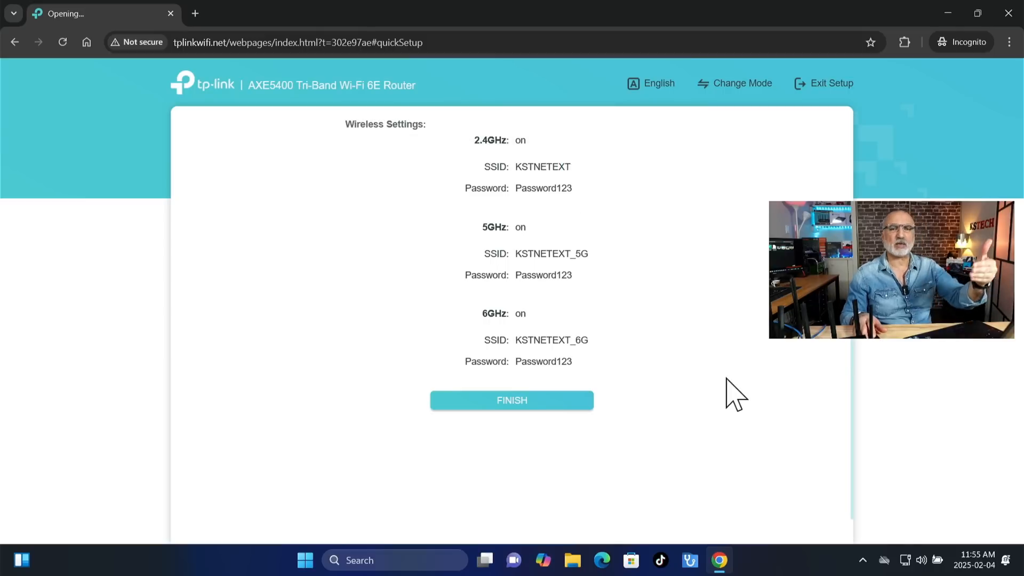
{"action": "mouse_move", "coordinate": [680, 422]}
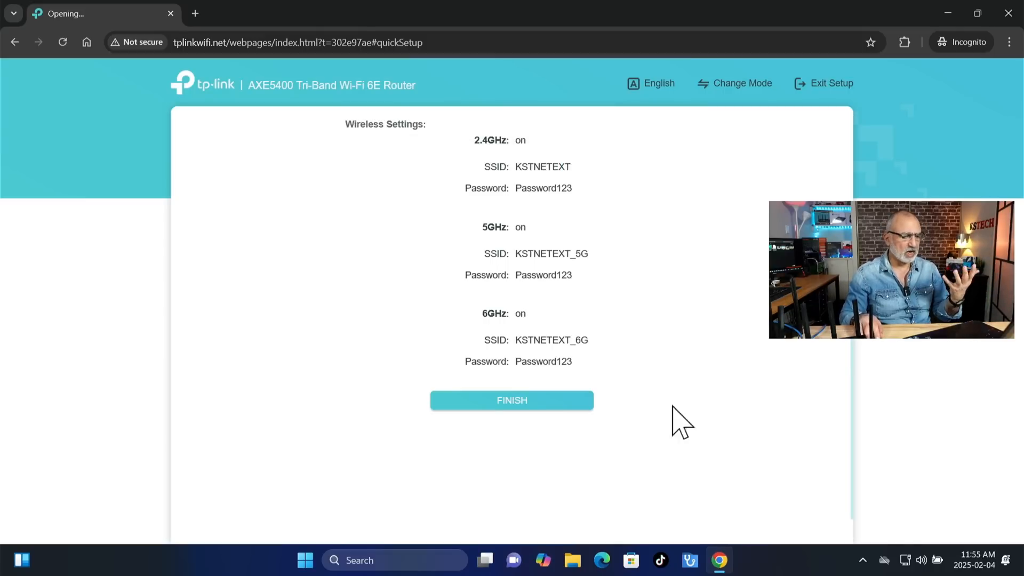
{"action": "left_click", "coordinate": [511, 400]}
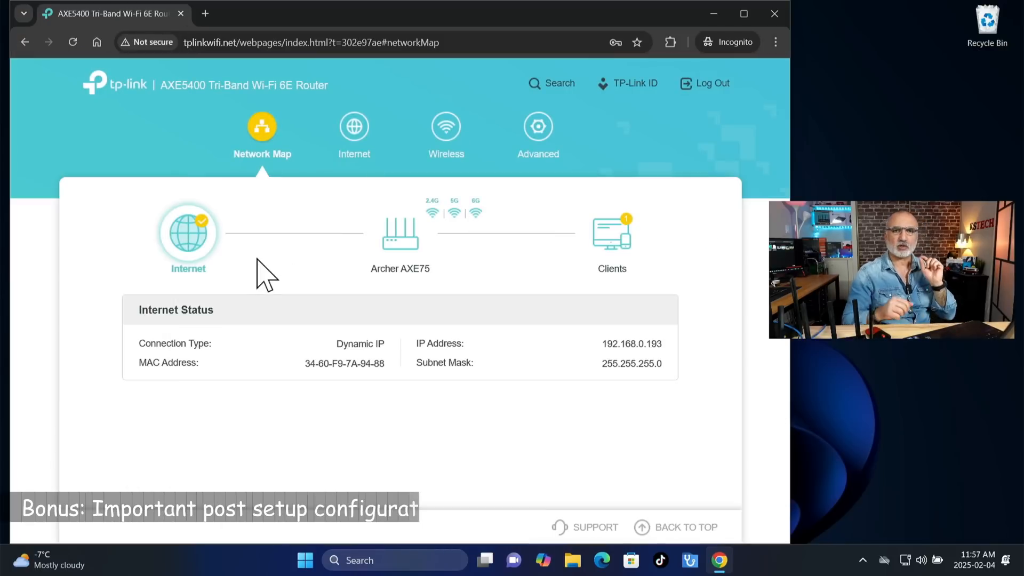
{"action": "mouse_move", "coordinate": [343, 222]}
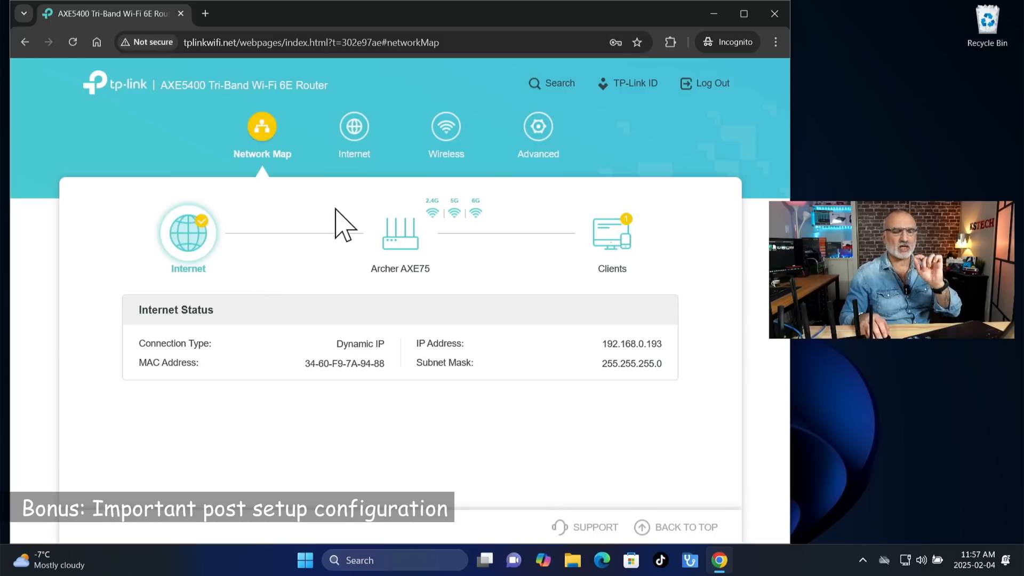
{"action": "mouse_move", "coordinate": [534, 206]}
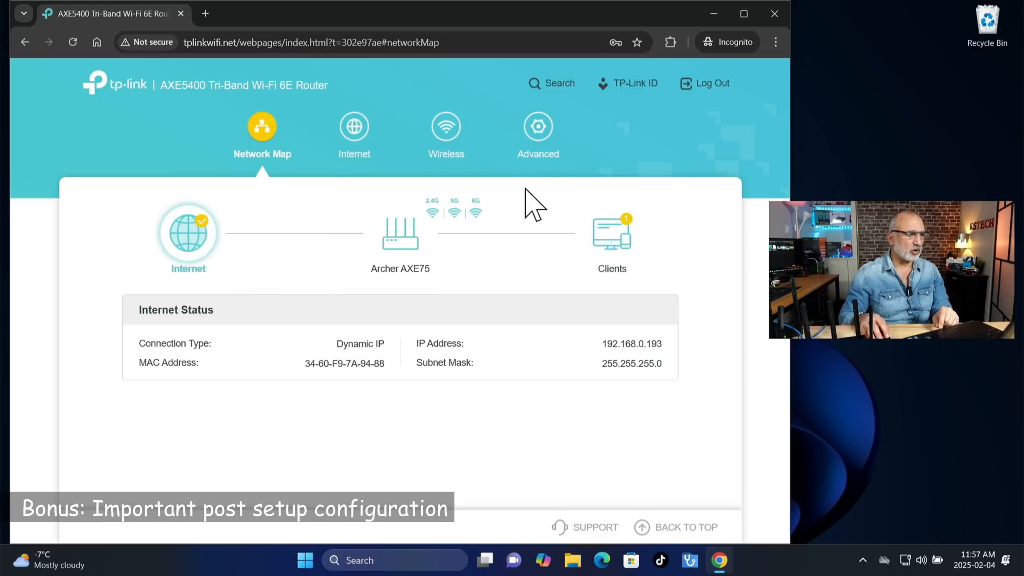
In Wireless Settings, enable TWT and set OFDMA/MU-MIMO to OFDMA+MU-MIMO
{"action": "left_click", "coordinate": [446, 127]}
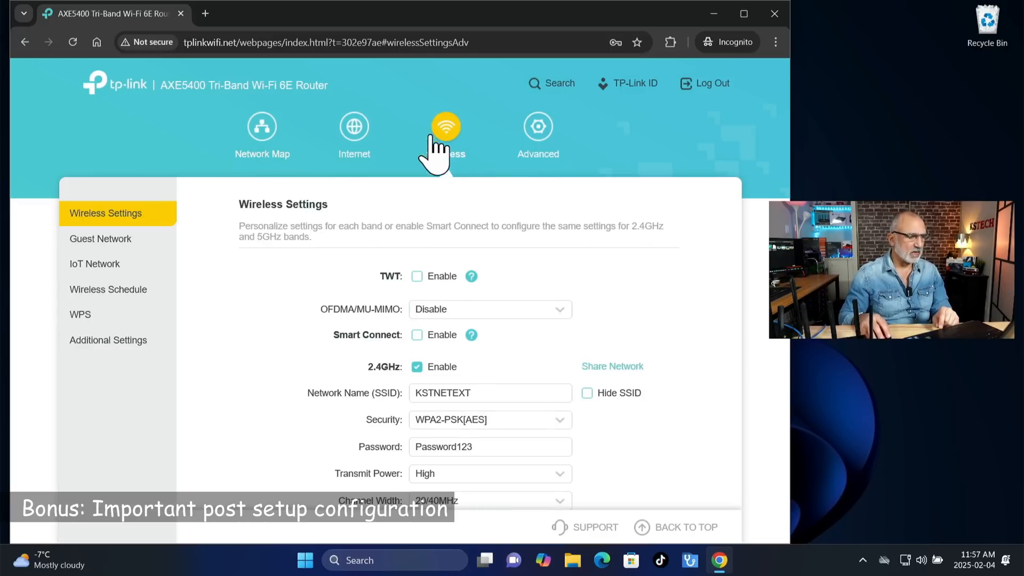
{"action": "mouse_move", "coordinate": [424, 291]}
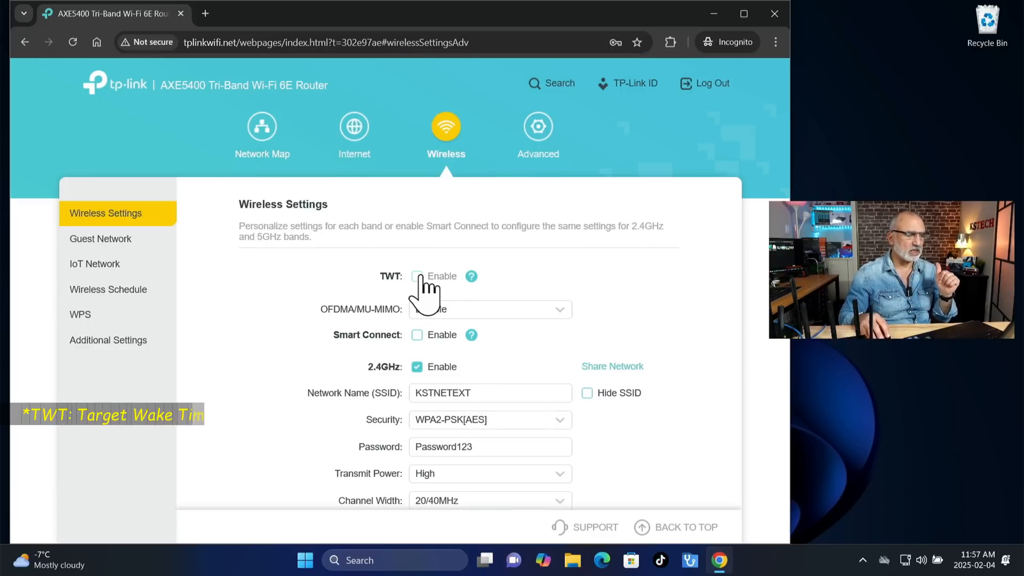
{"action": "left_click", "coordinate": [417, 275]}
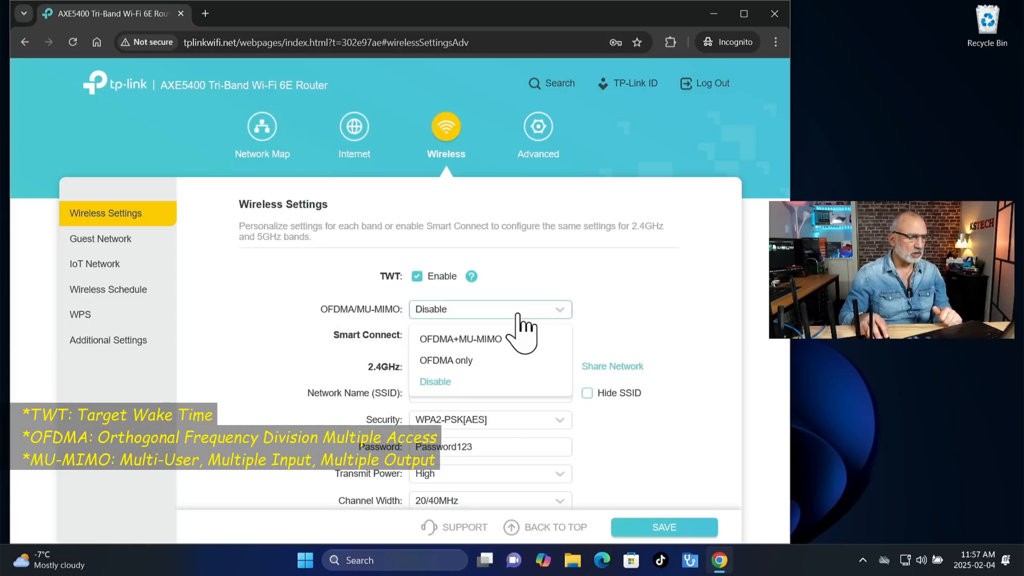
{"action": "left_click", "coordinate": [461, 339]}
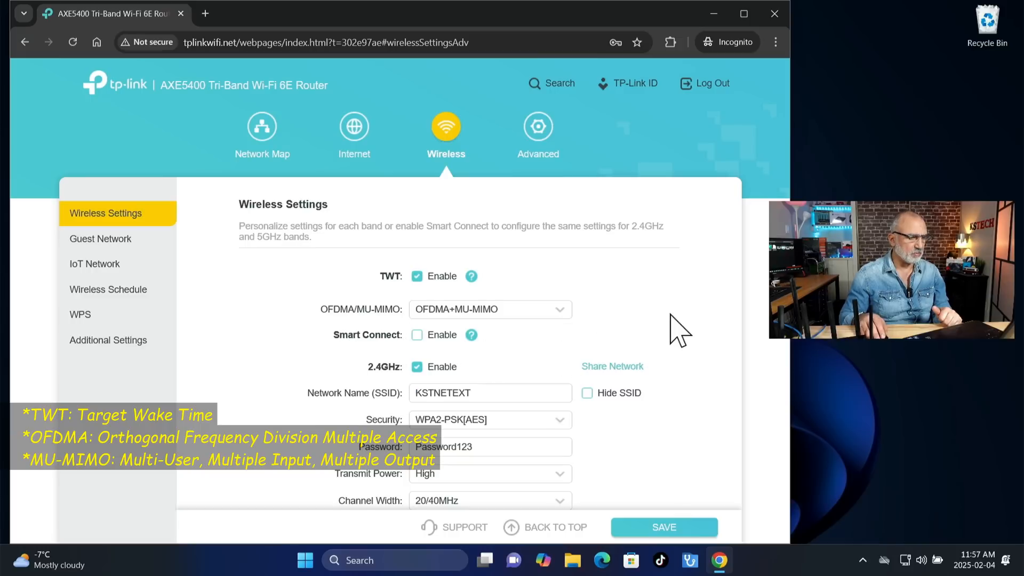
Set 2.4GHz and 5GHz security to WPA3-Personal+WPA2-PSK[AES] and save the wireless settings
{"action": "scroll", "scroll_direction": "down", "scroll_amount": 3}
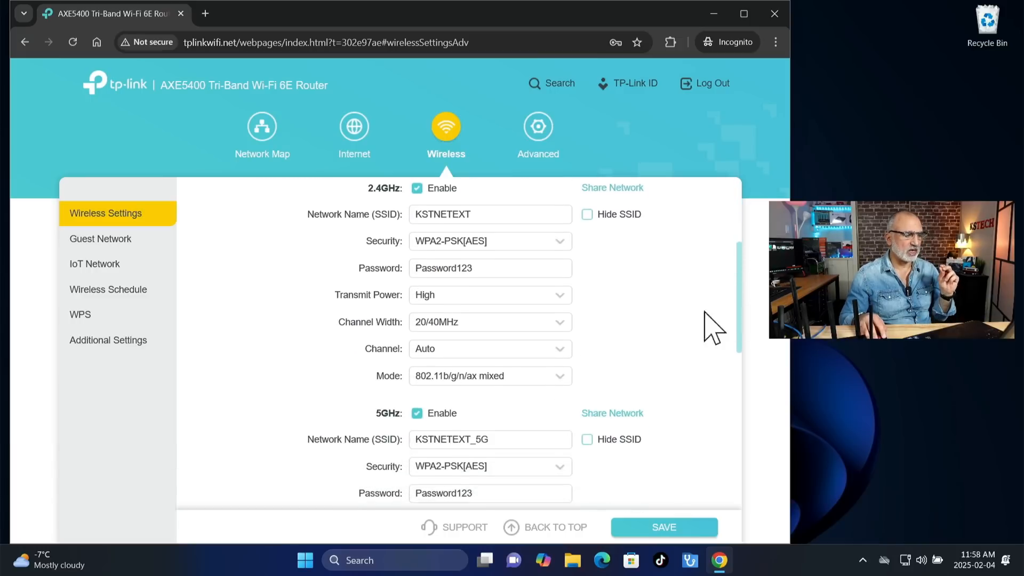
{"action": "mouse_move", "coordinate": [551, 267]}
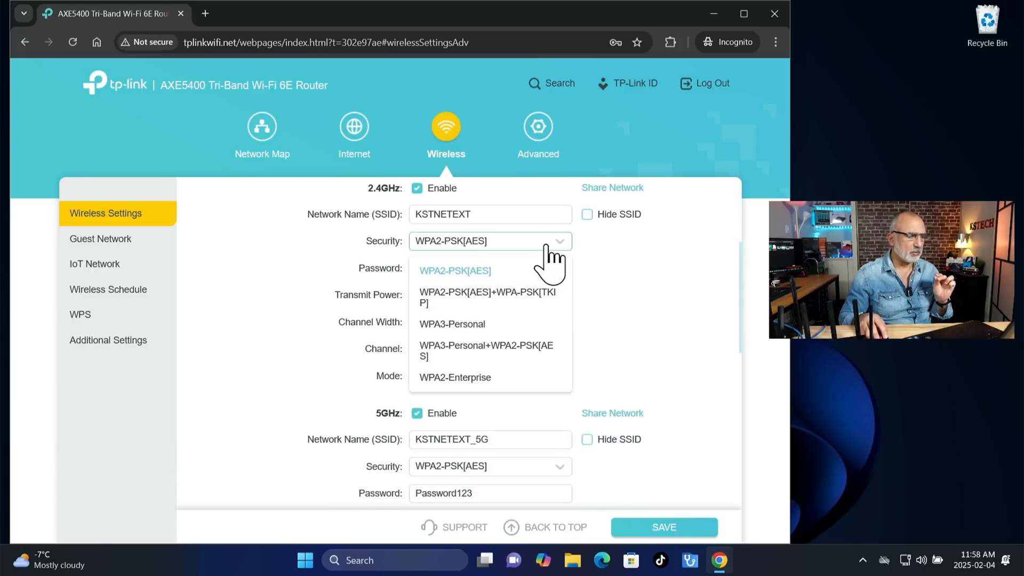
{"action": "mouse_move", "coordinate": [483, 351]}
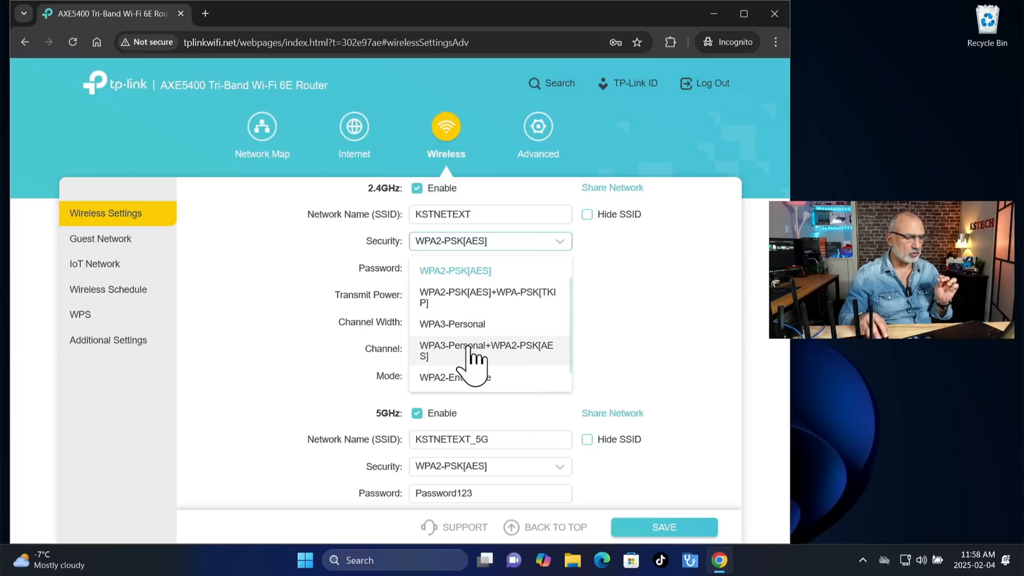
{"action": "mouse_move", "coordinate": [486, 375]}
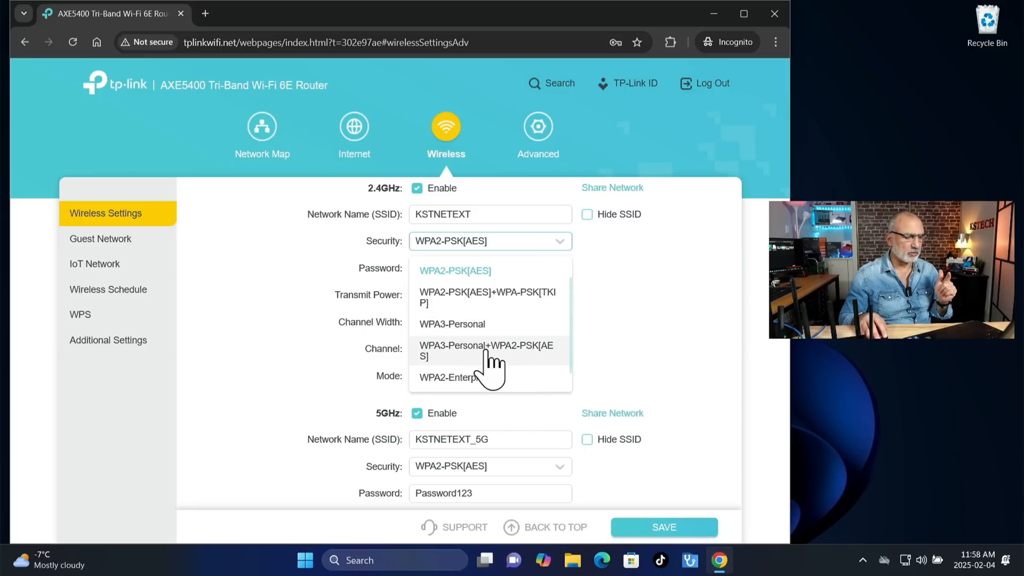
{"action": "left_click", "coordinate": [485, 350]}
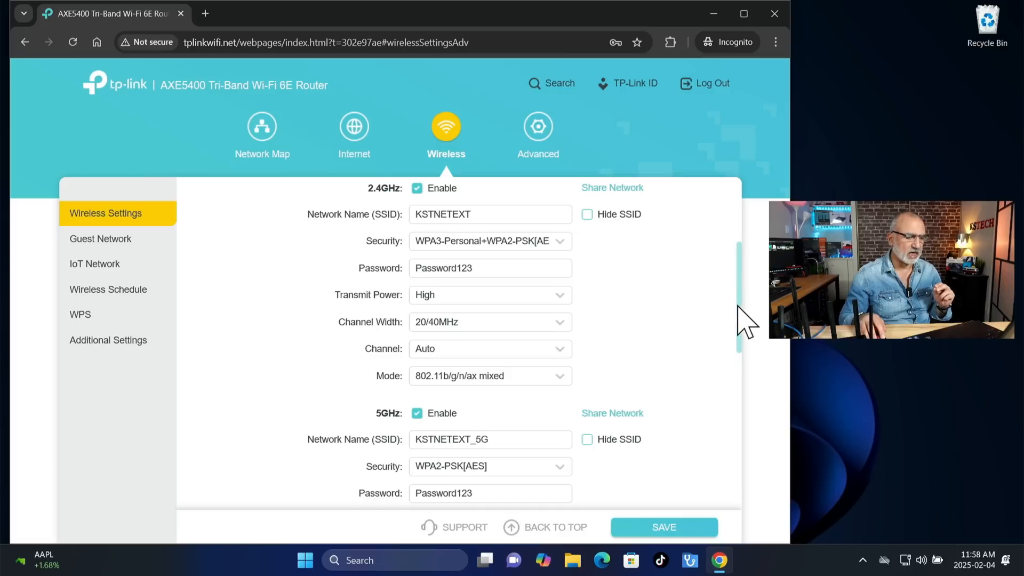
{"action": "scroll", "scroll_direction": "down", "scroll_amount": 3}
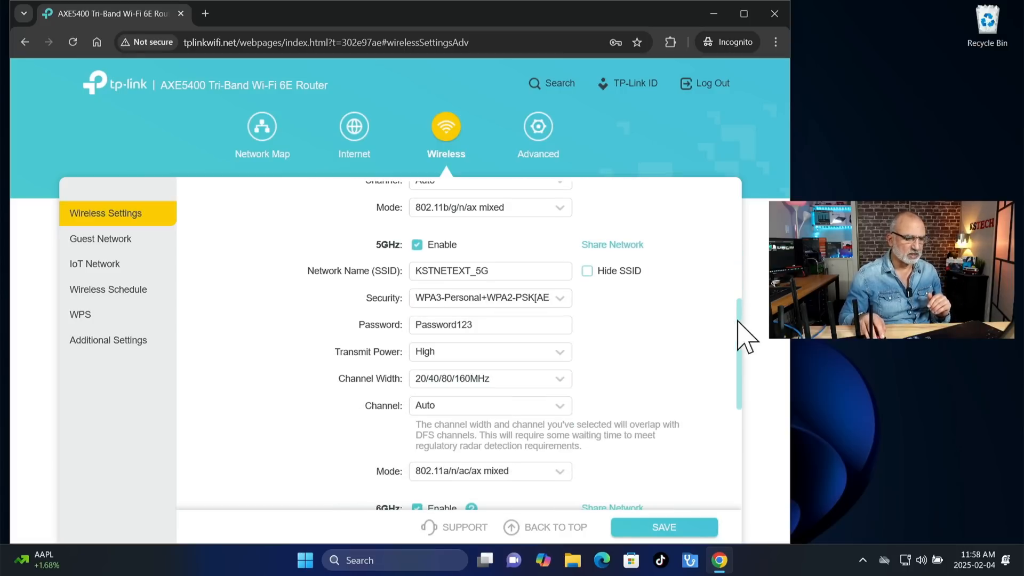
{"action": "scroll", "scroll_direction": "down", "scroll_amount": 3}
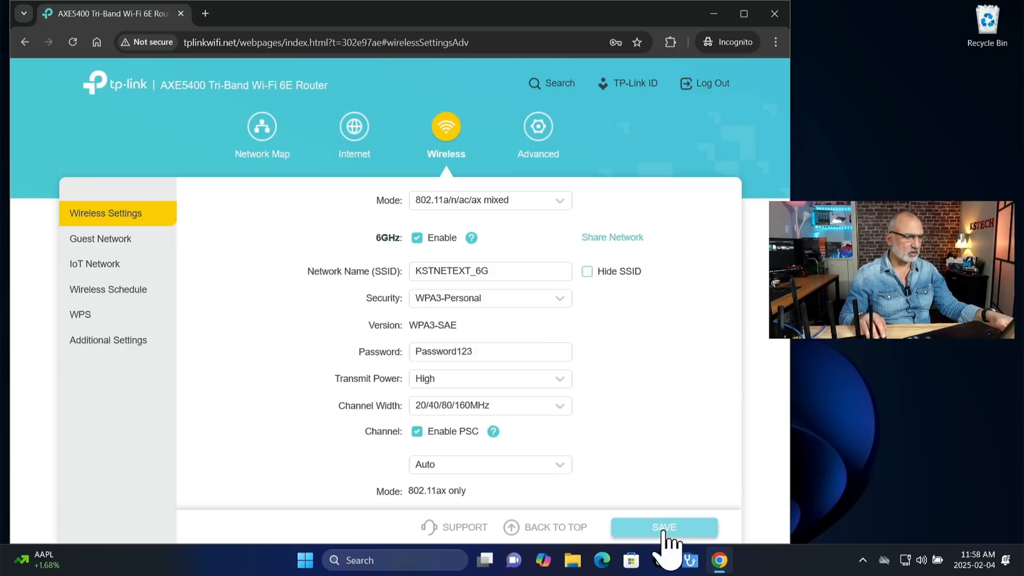
{"action": "mouse_move", "coordinate": [493, 320]}
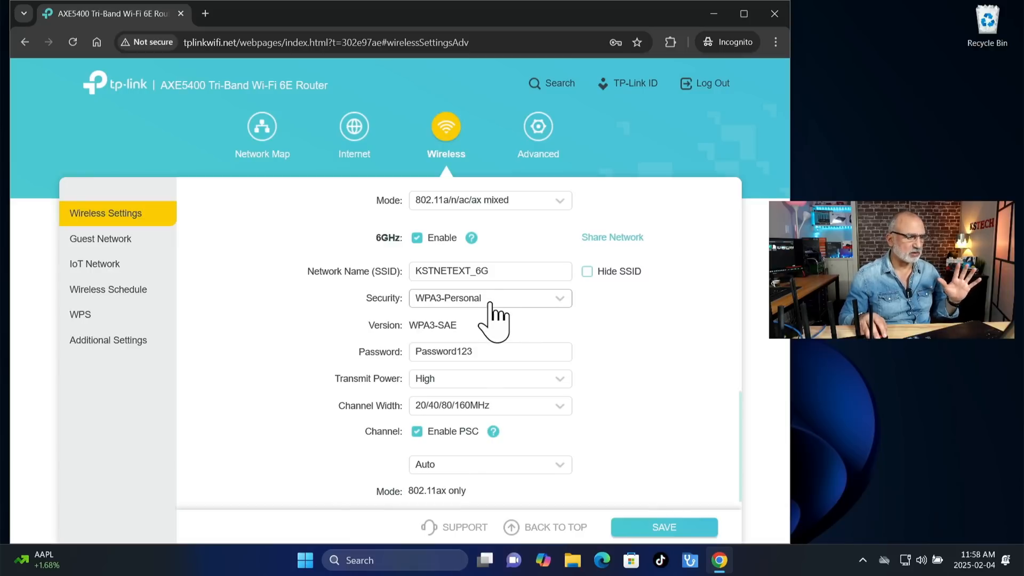
{"action": "scroll", "scroll_direction": "up", "scroll_amount": 3}
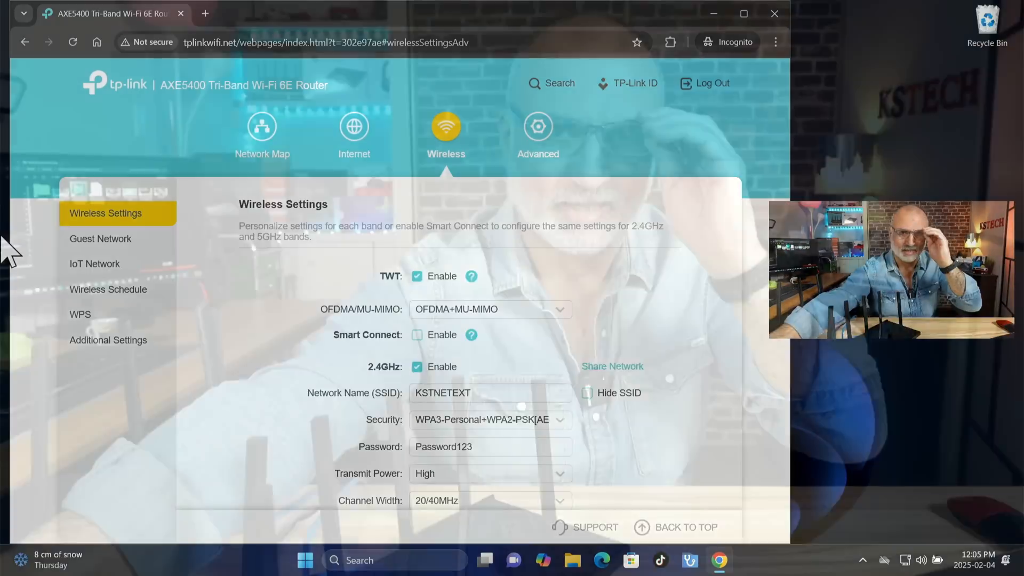